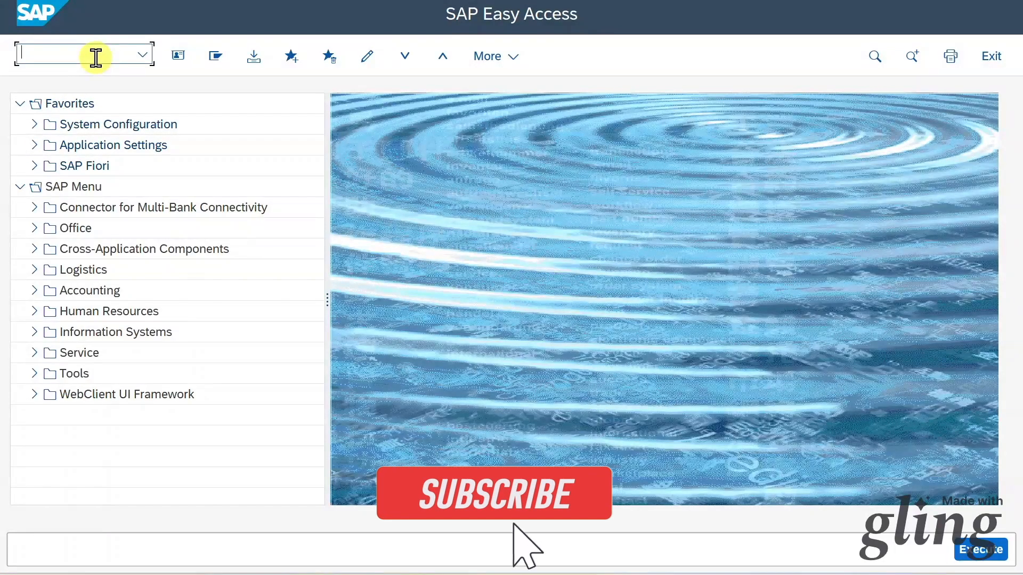
Run the SU01 user maintenance transaction from the Easy Access command field
click(492, 493)
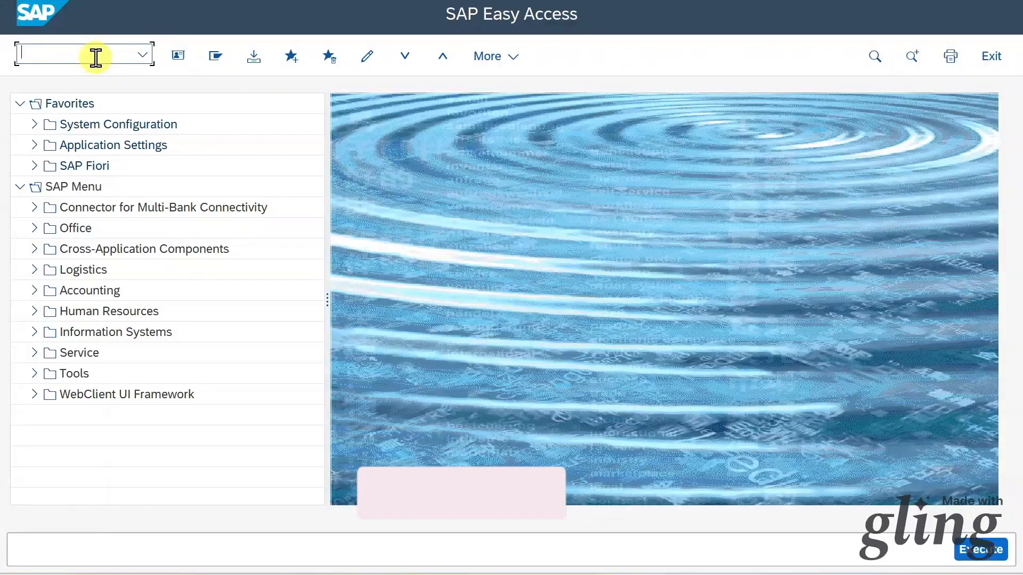
text(su)
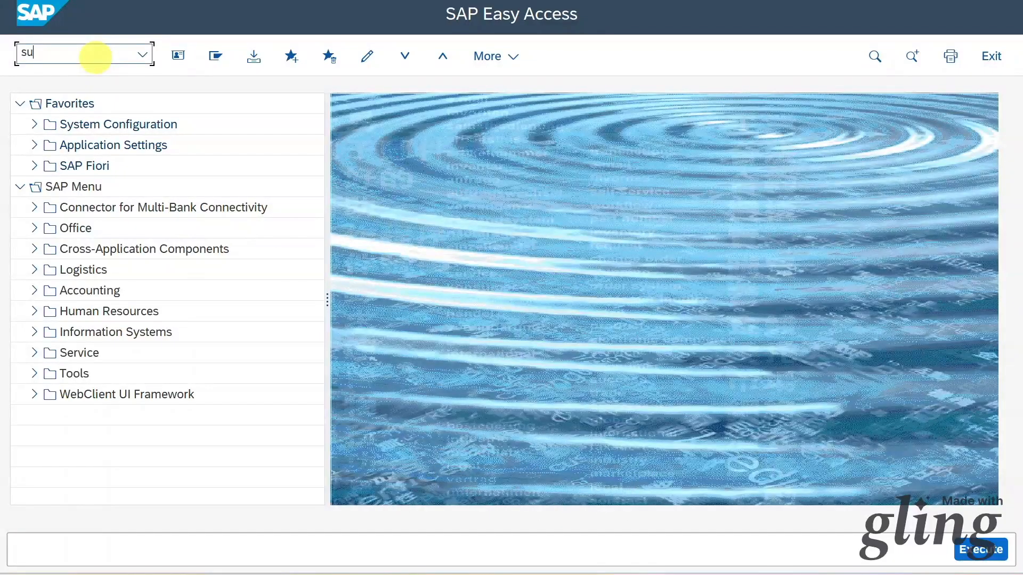
key(Enter)
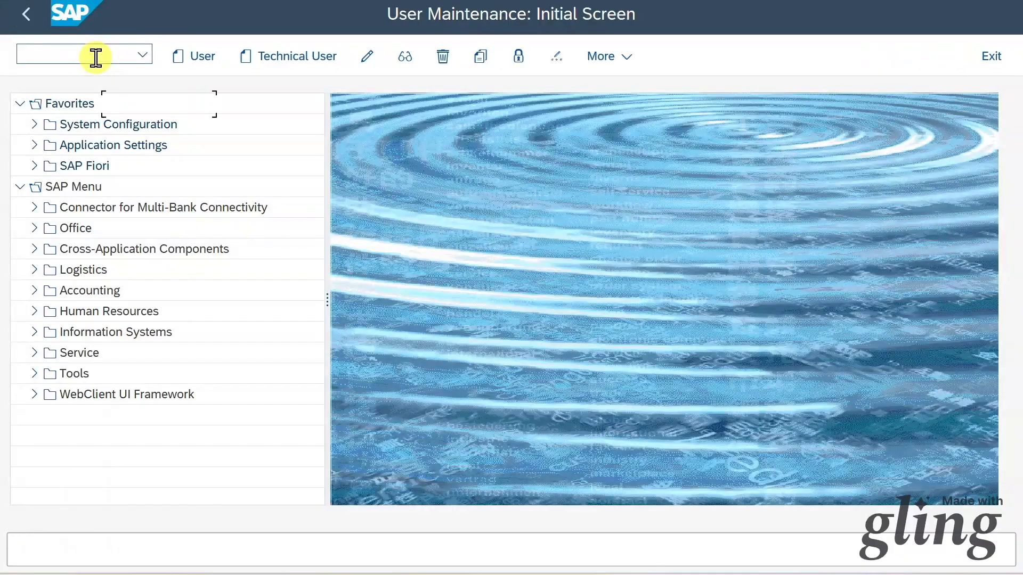
Enter TESTER1 in the User field of the User Maintenance initial screen
click(200, 55)
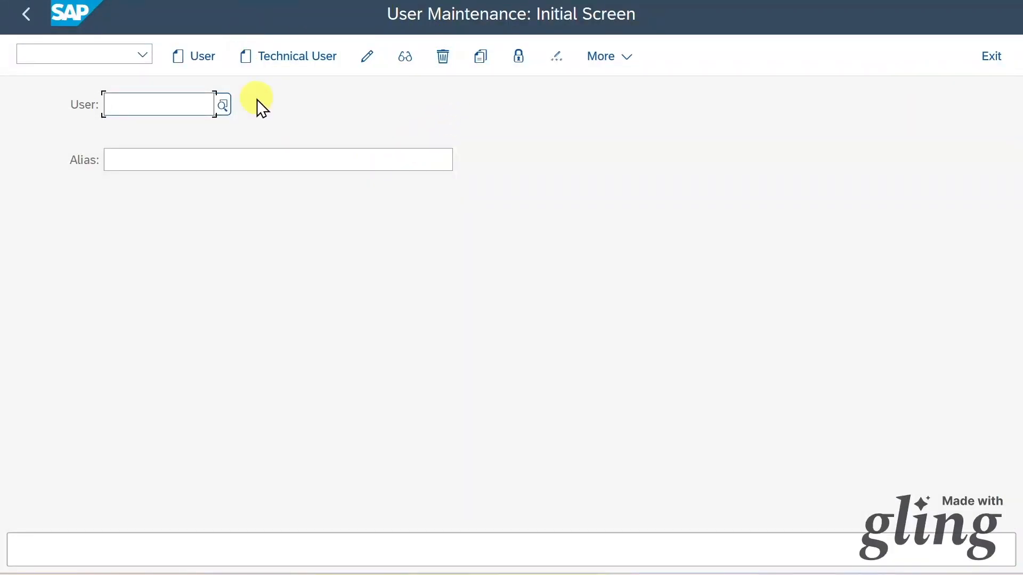
mouse_move(416, 34)
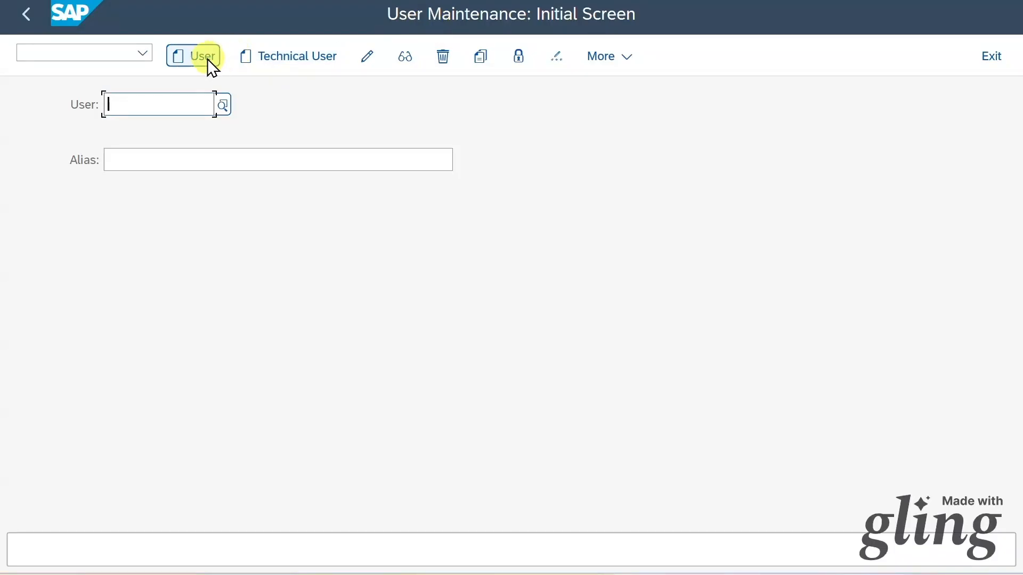
mouse_move(200, 58)
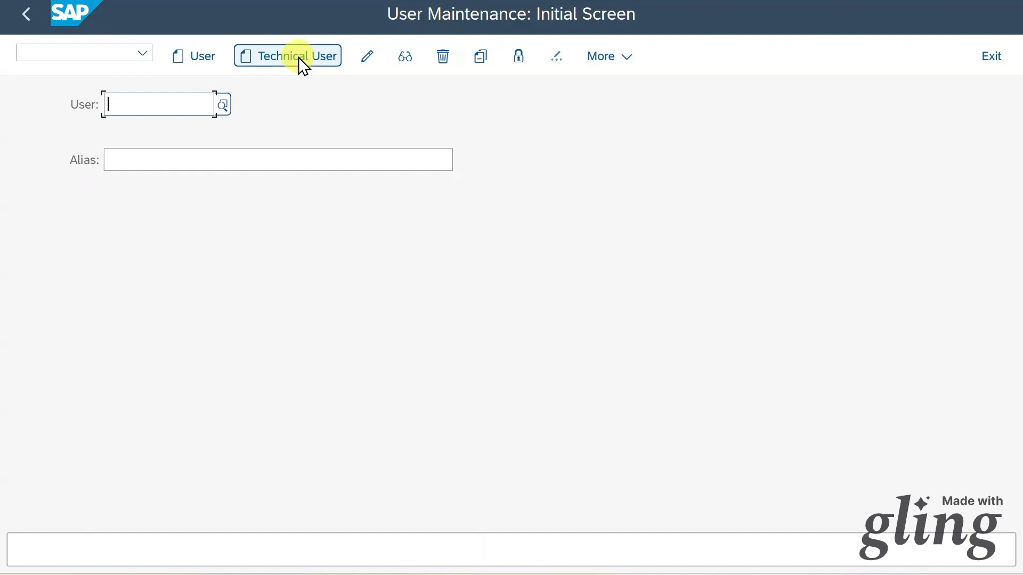
mouse_move(311, 73)
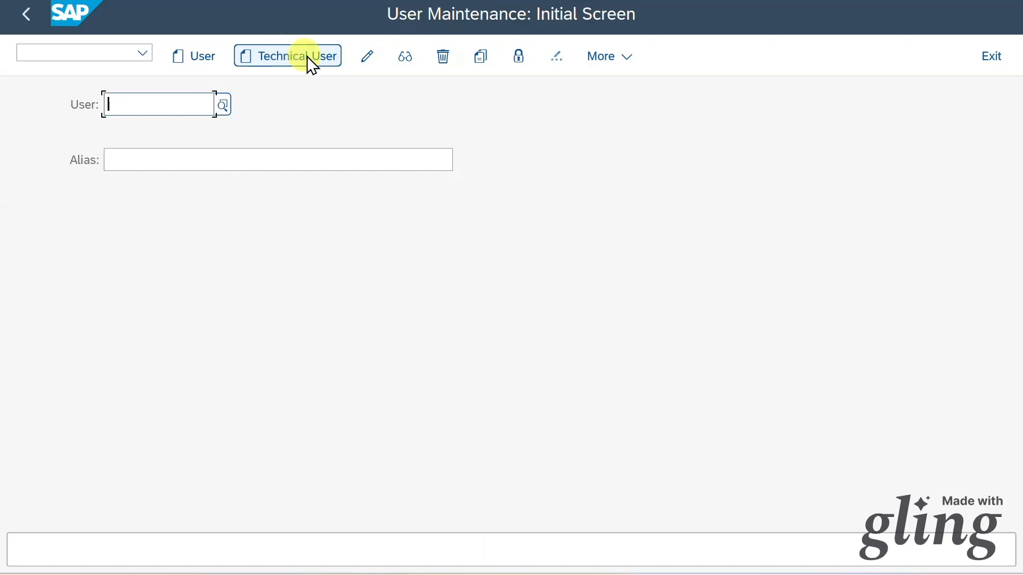
mouse_move(279, 64)
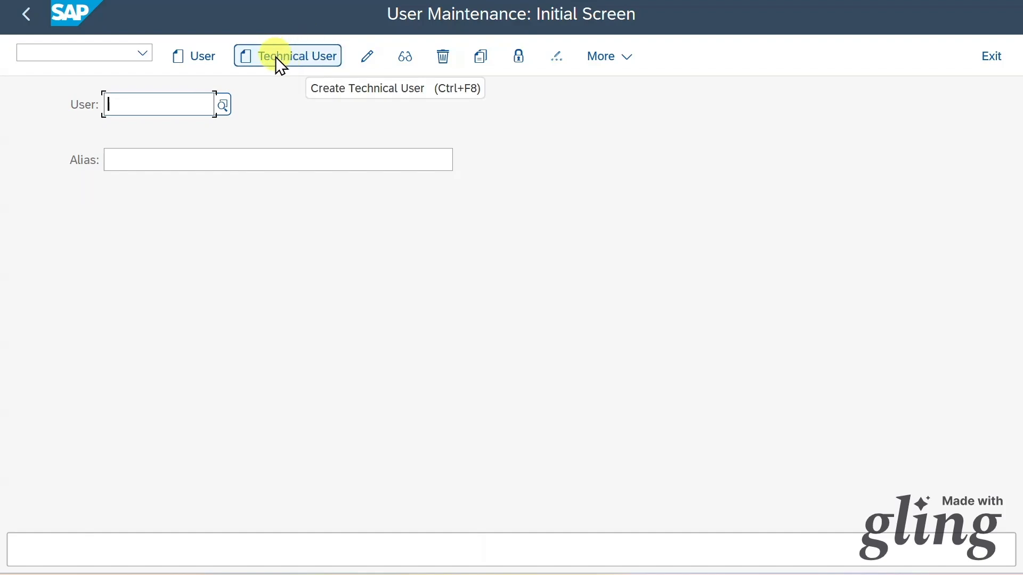
mouse_move(367, 56)
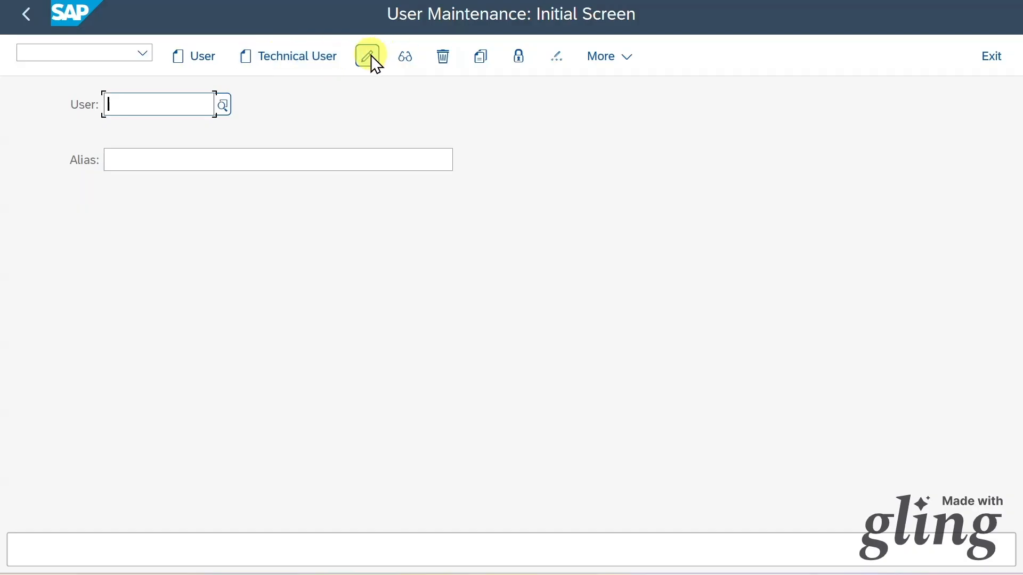
mouse_move(369, 56)
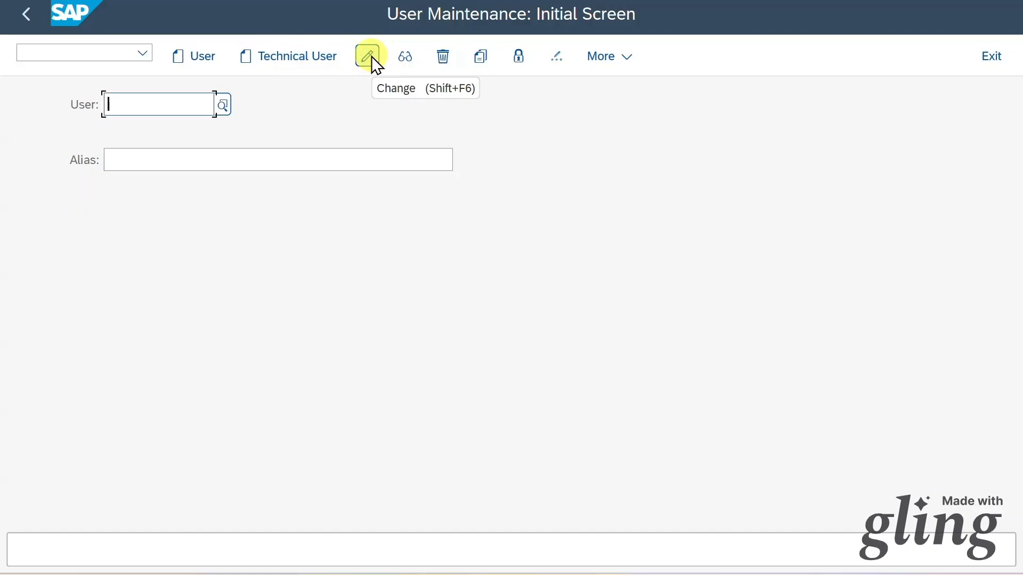
text(tester1)
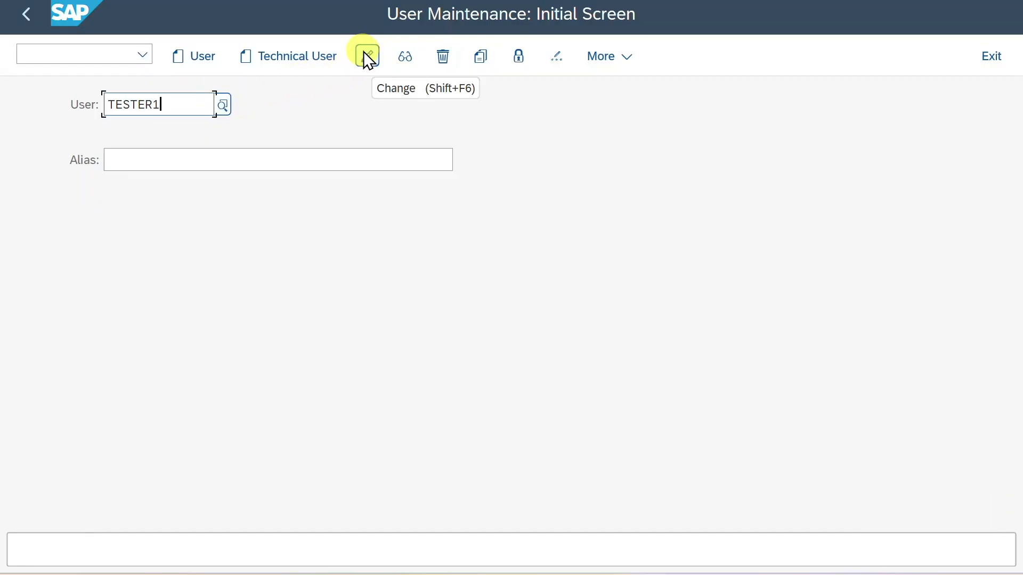
click(365, 56)
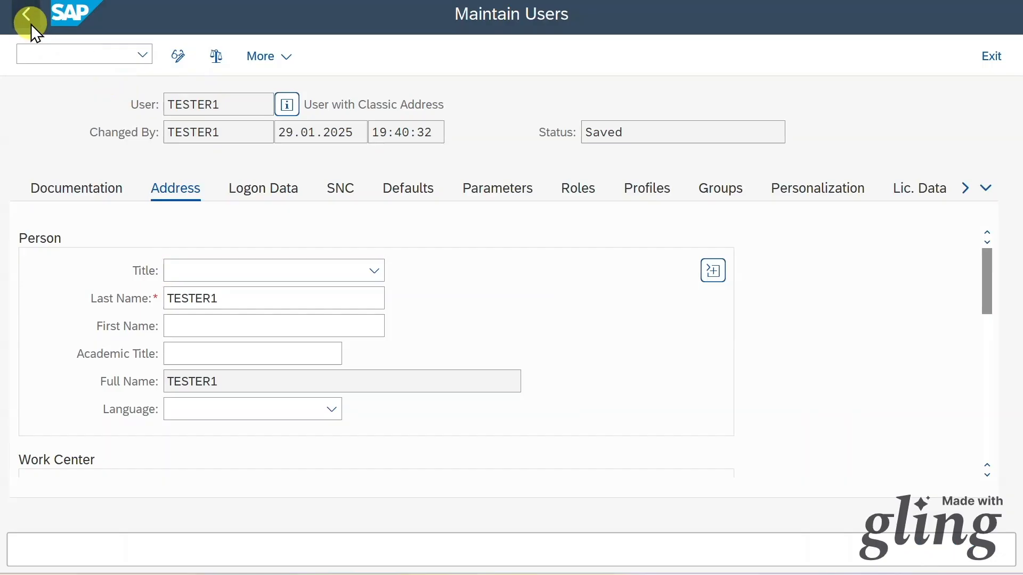
click(27, 14)
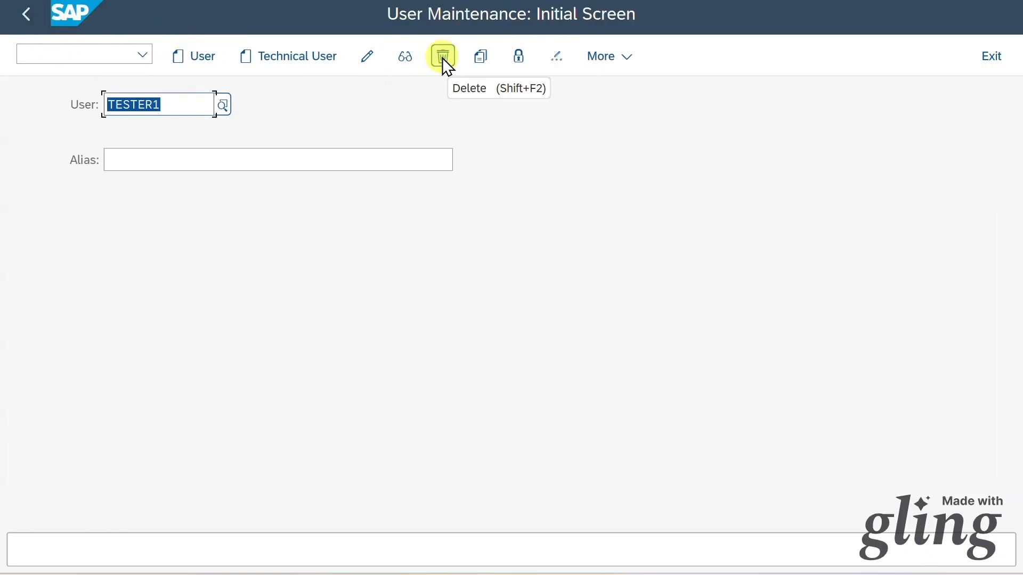
mouse_move(480, 57)
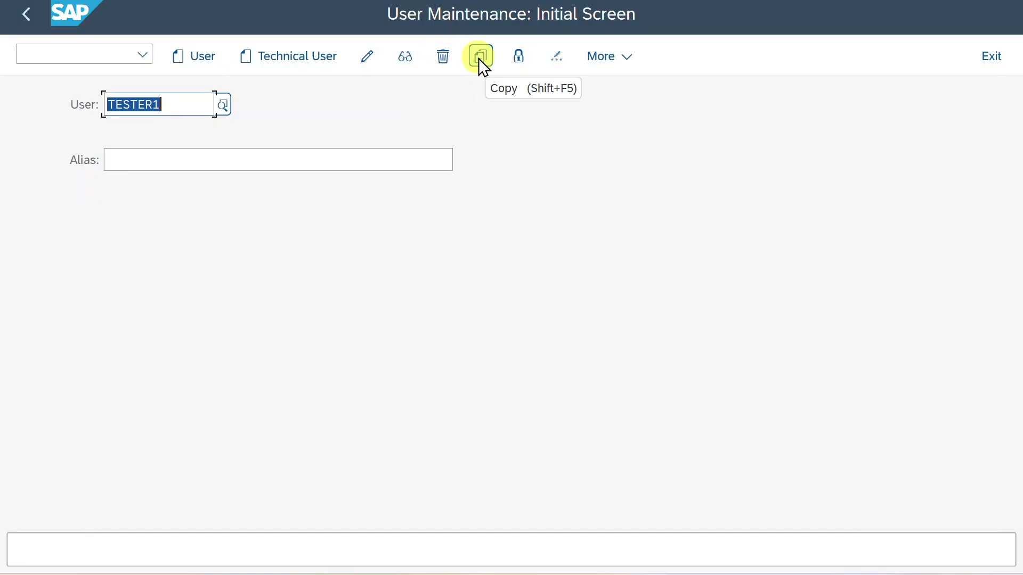
click(480, 55)
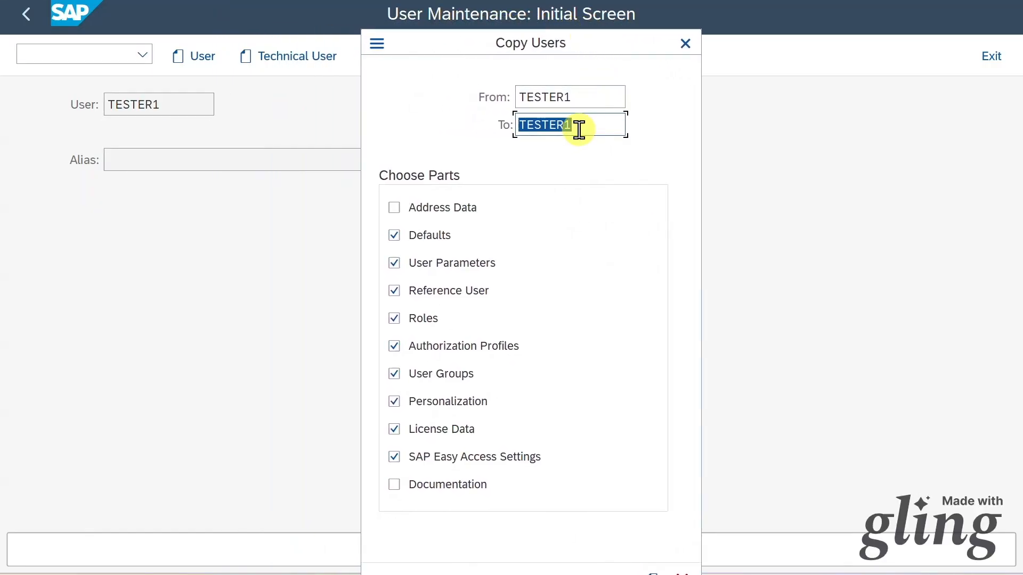
mouse_move(569, 97)
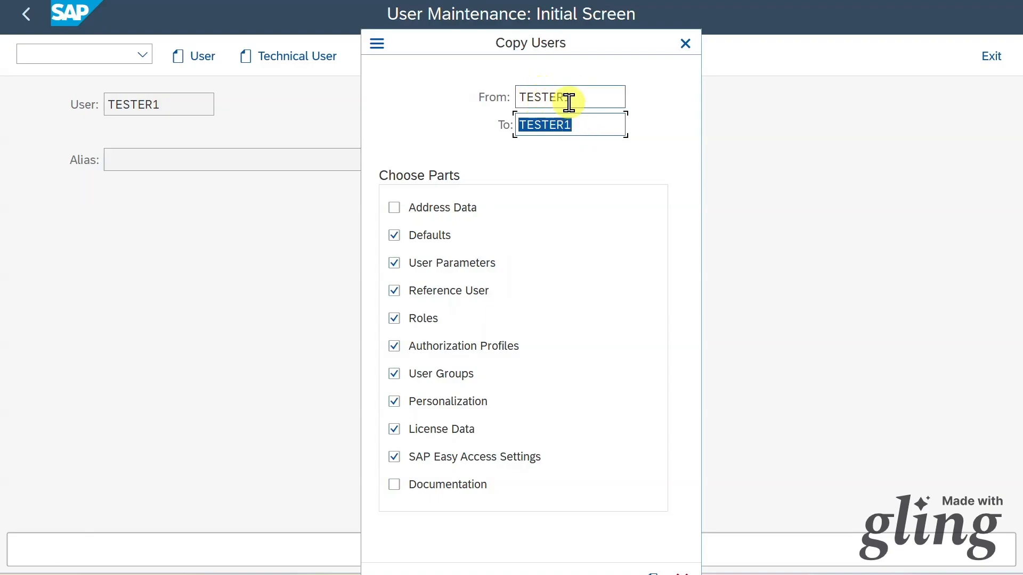
click(579, 124)
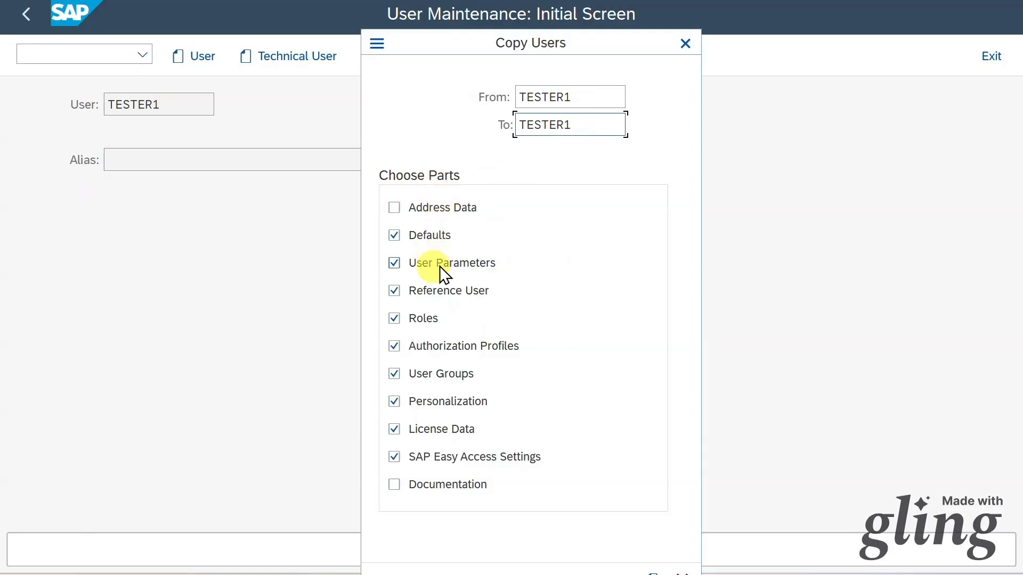
mouse_move(684, 42)
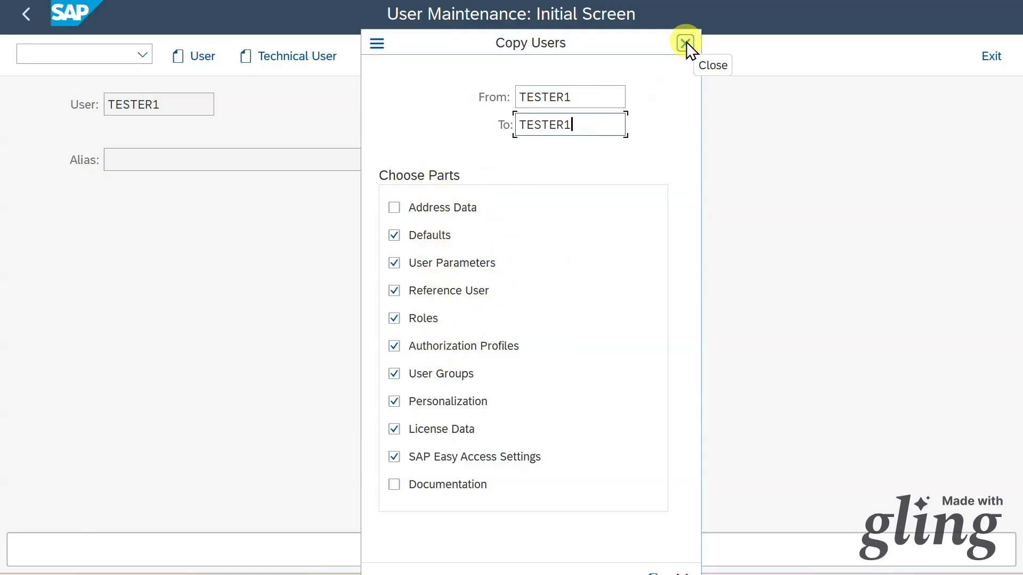
click(683, 42)
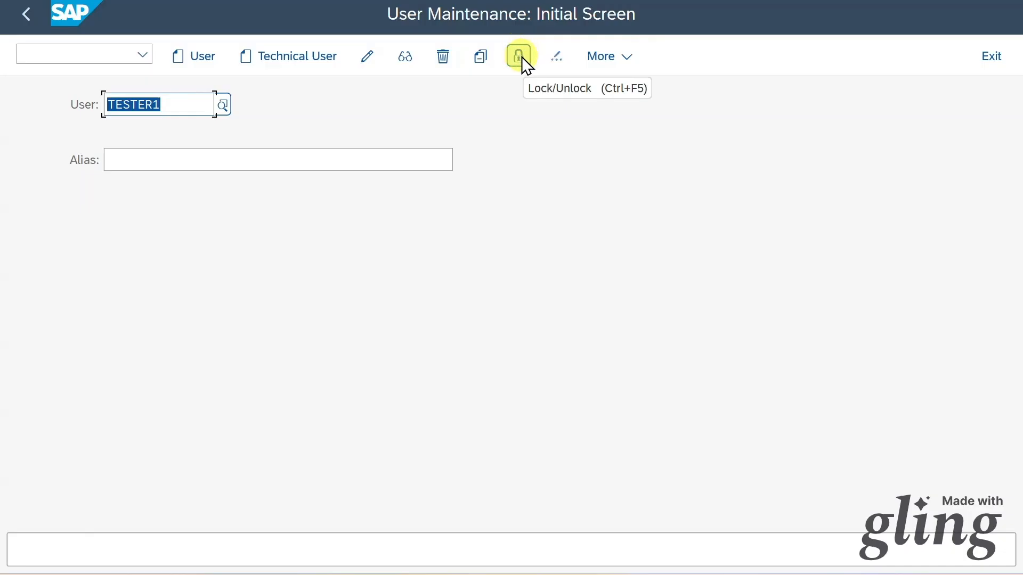
mouse_move(556, 56)
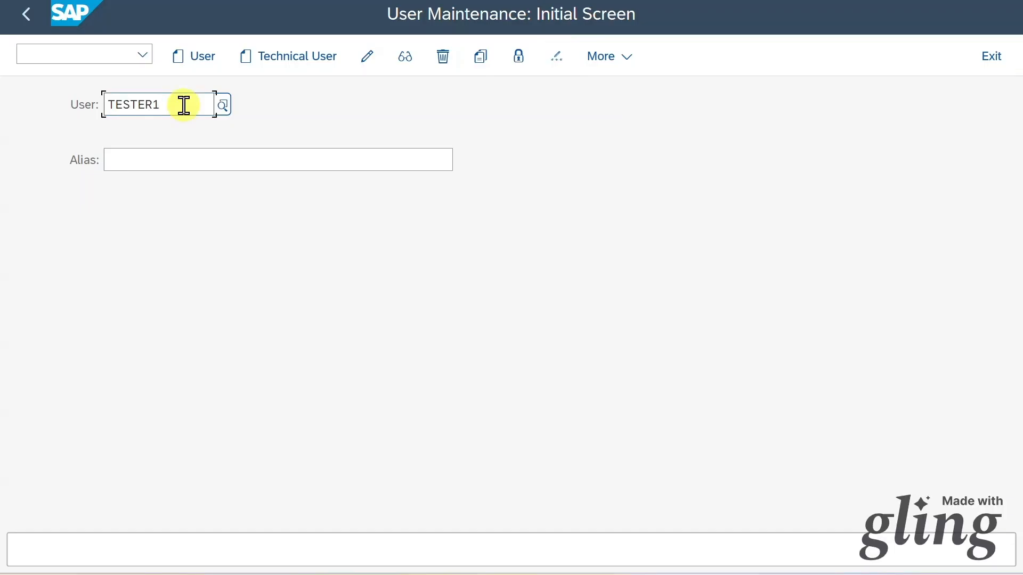
mouse_move(198, 90)
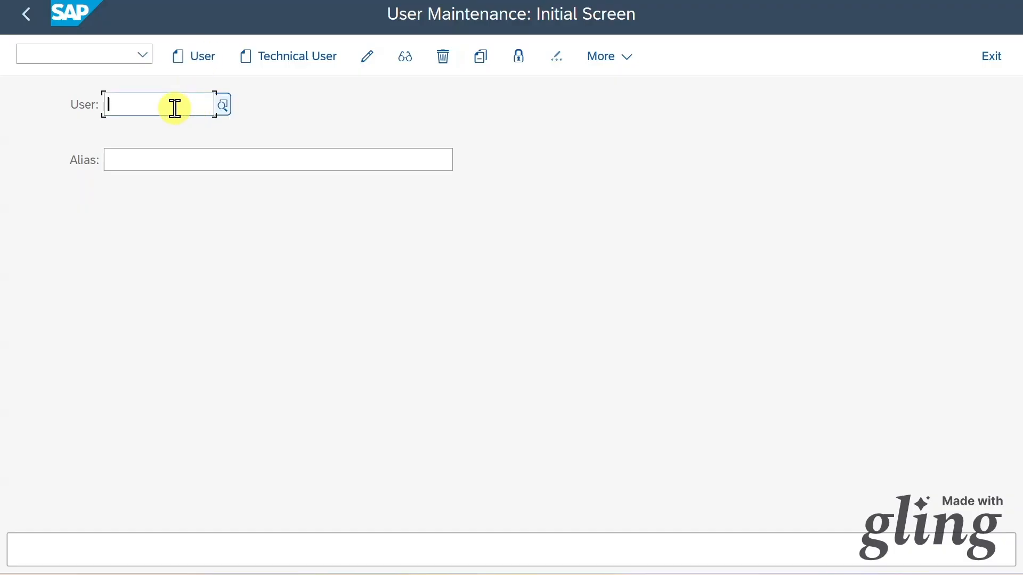
Replace the User field value with TESTER3, a user that does not yet exist
text(TESTER3)
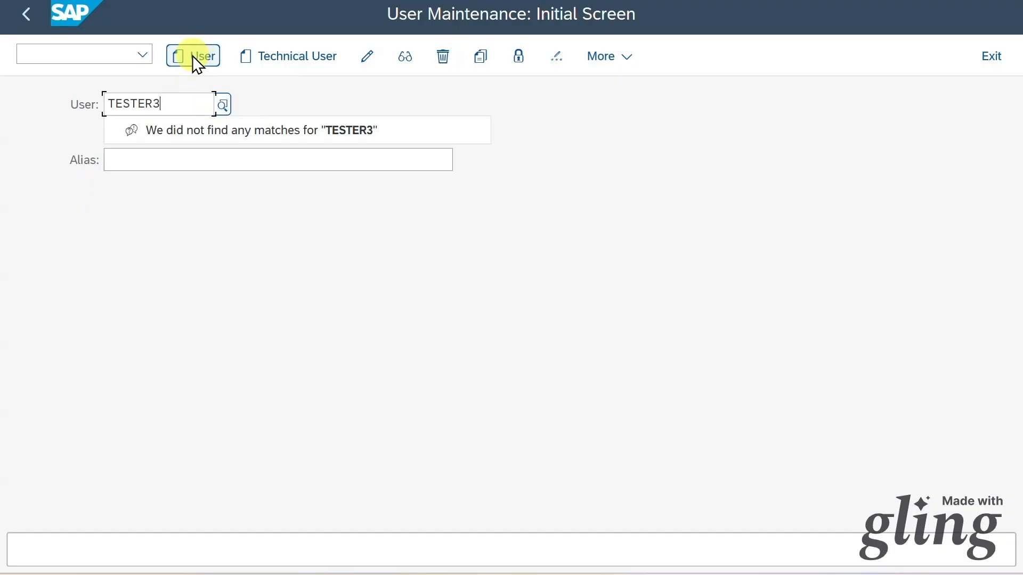
click(193, 55)
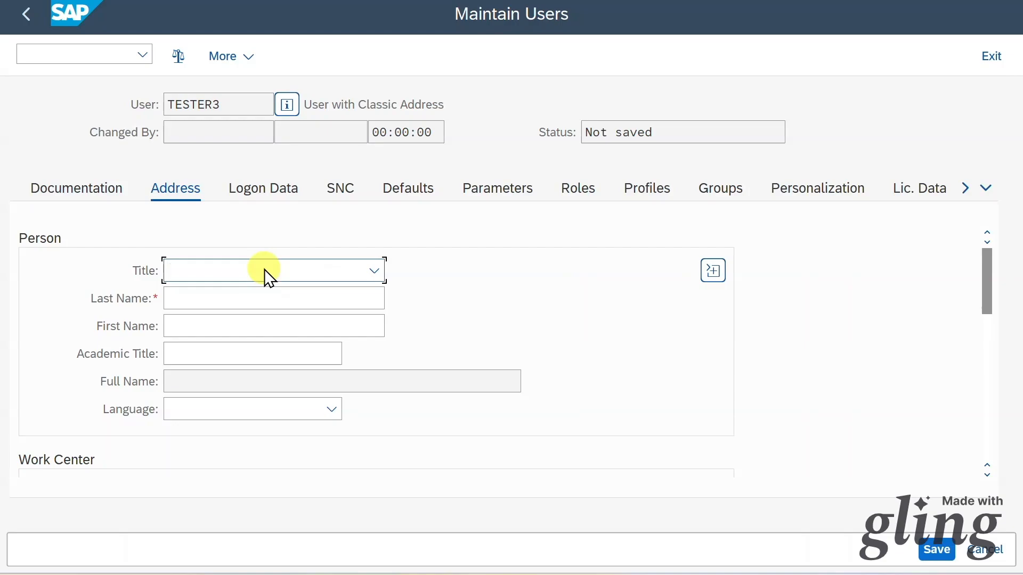
click(274, 298)
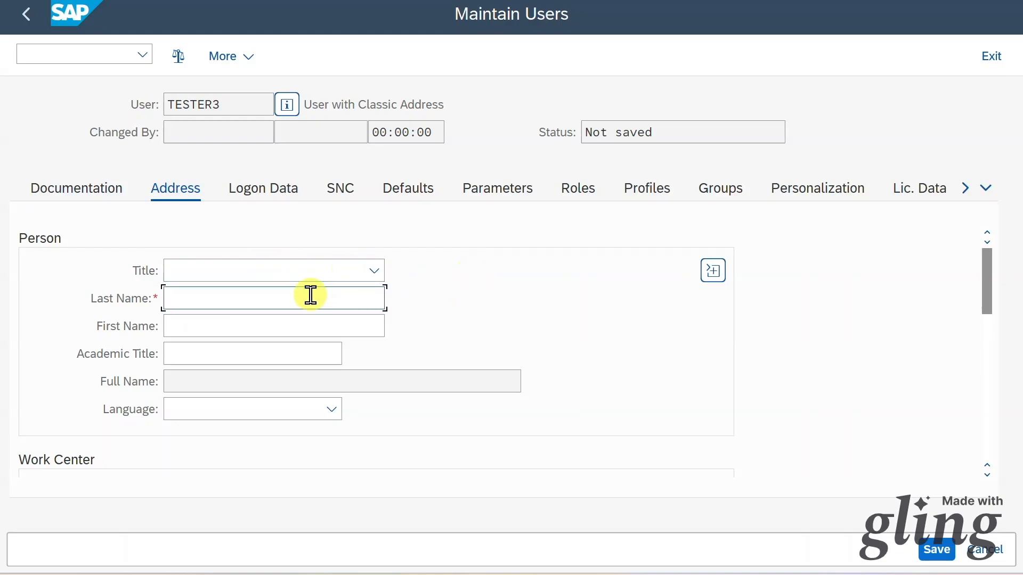
text(TESTER3)
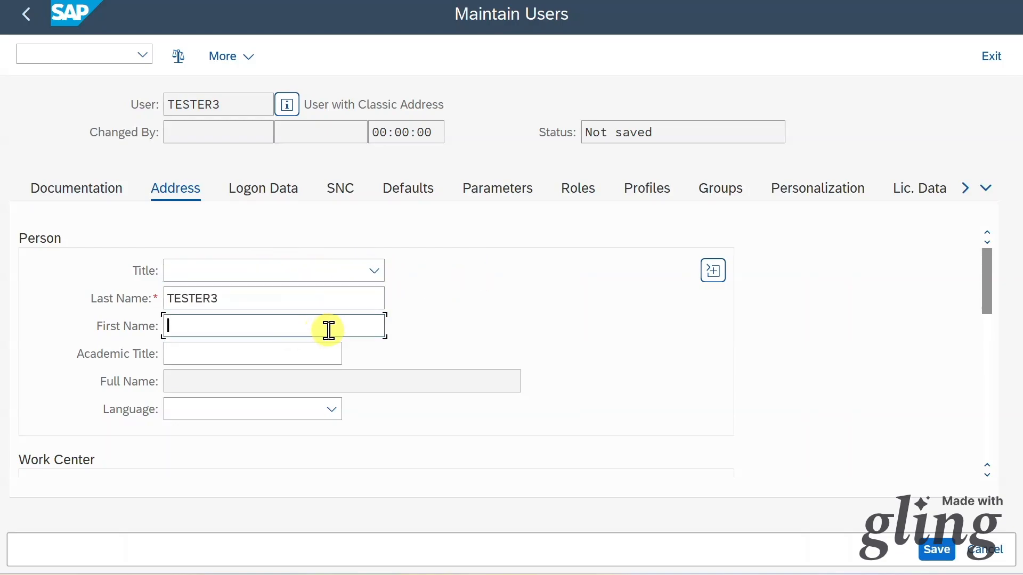
click(330, 327)
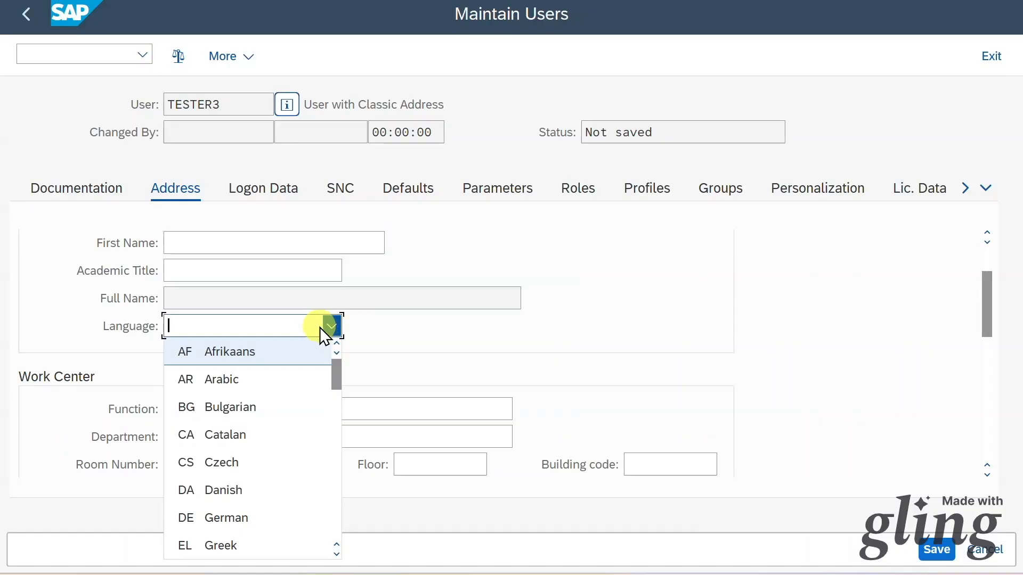
click(332, 326)
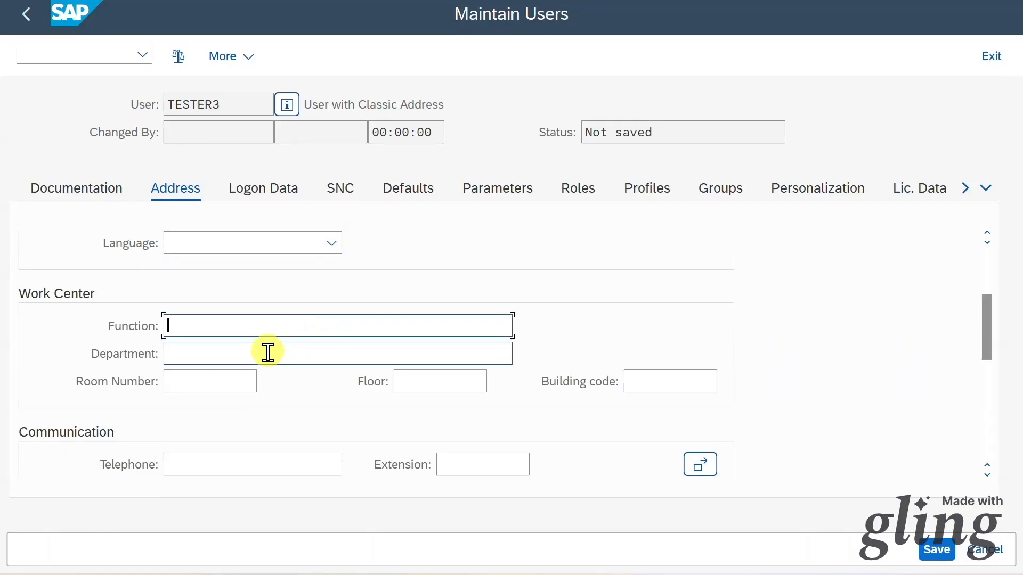
click(337, 354)
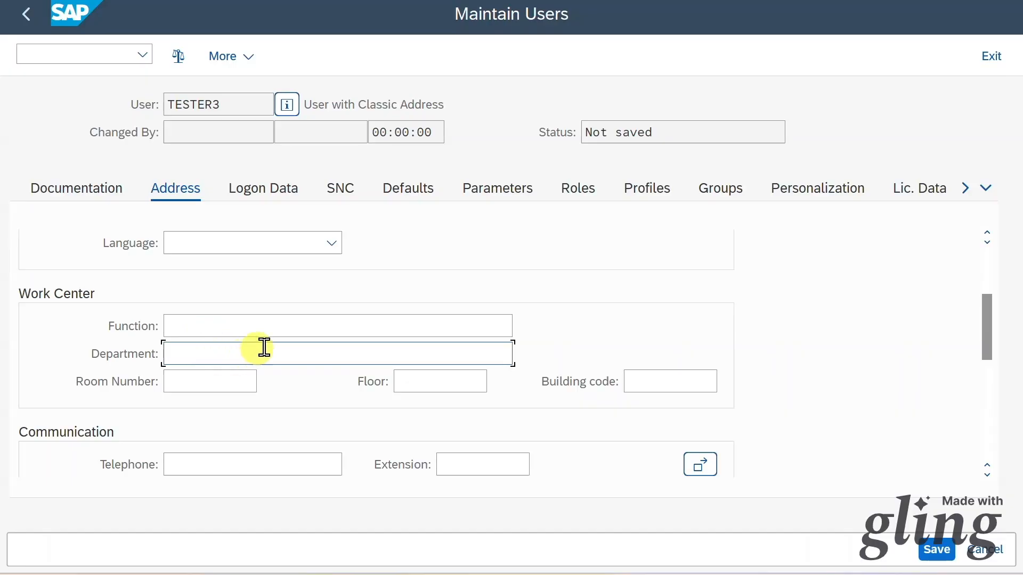
mouse_move(242, 351)
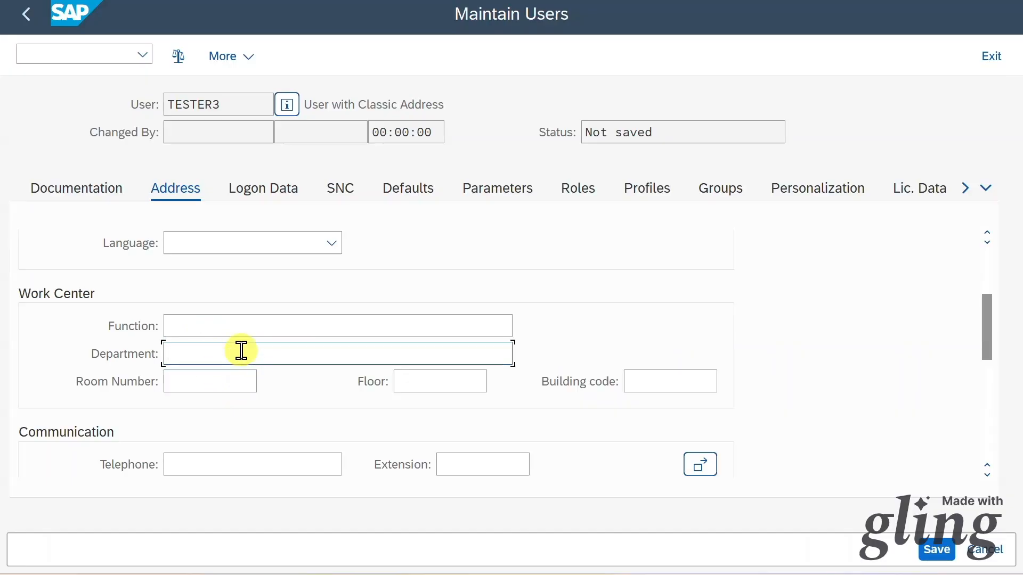
scroll(down, 3)
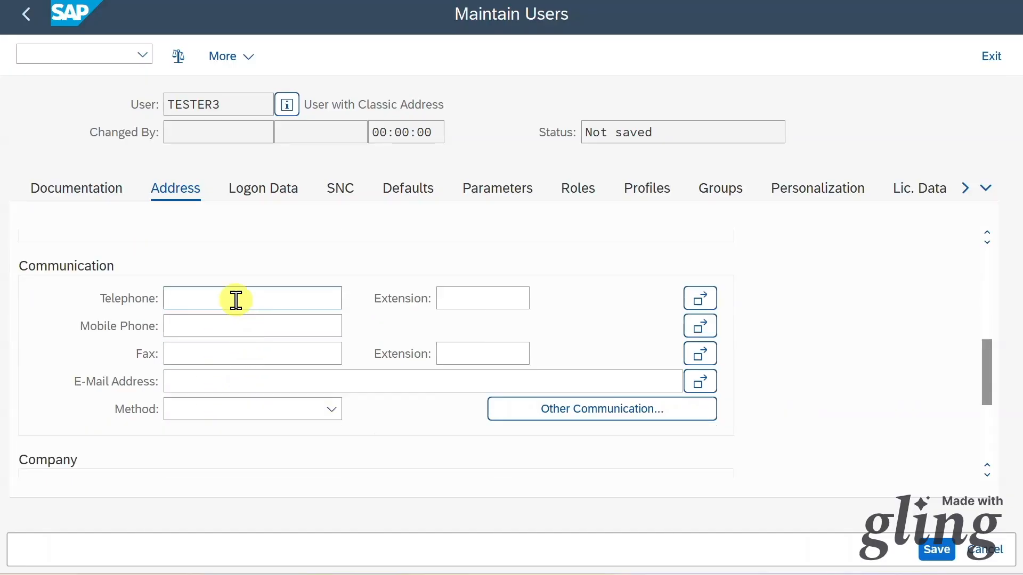
scroll(down, 3)
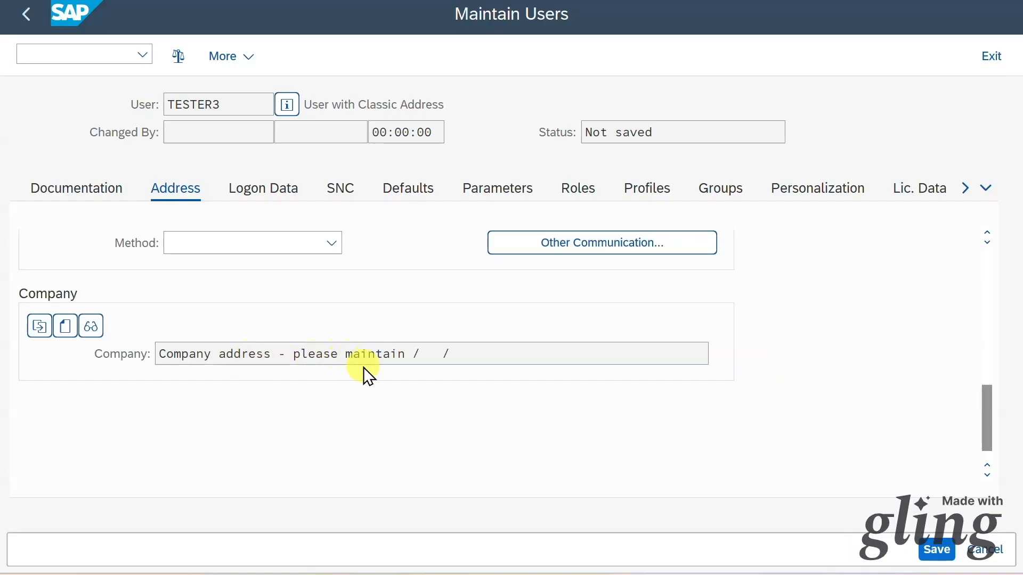
mouse_move(300, 377)
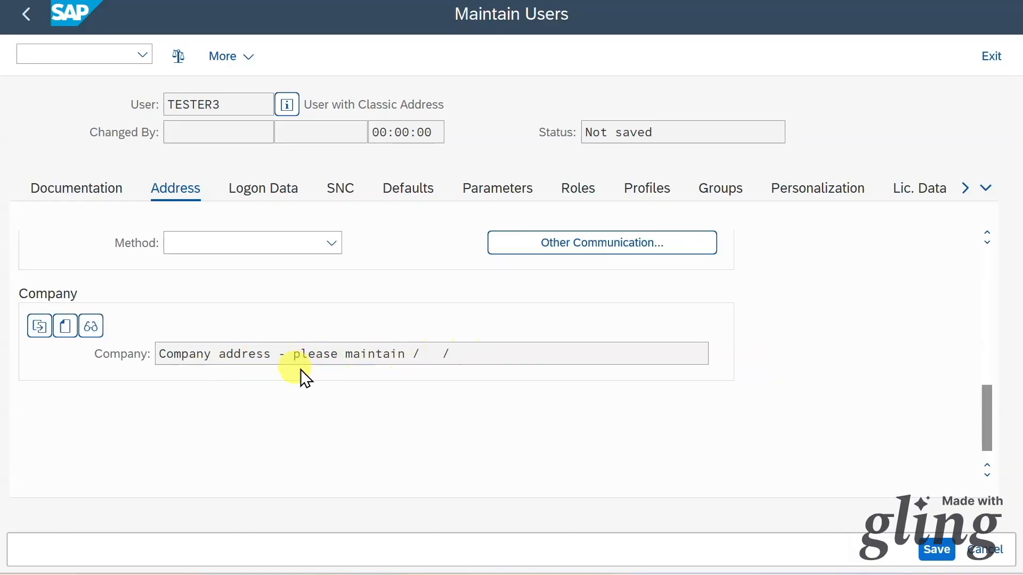
mouse_move(64, 326)
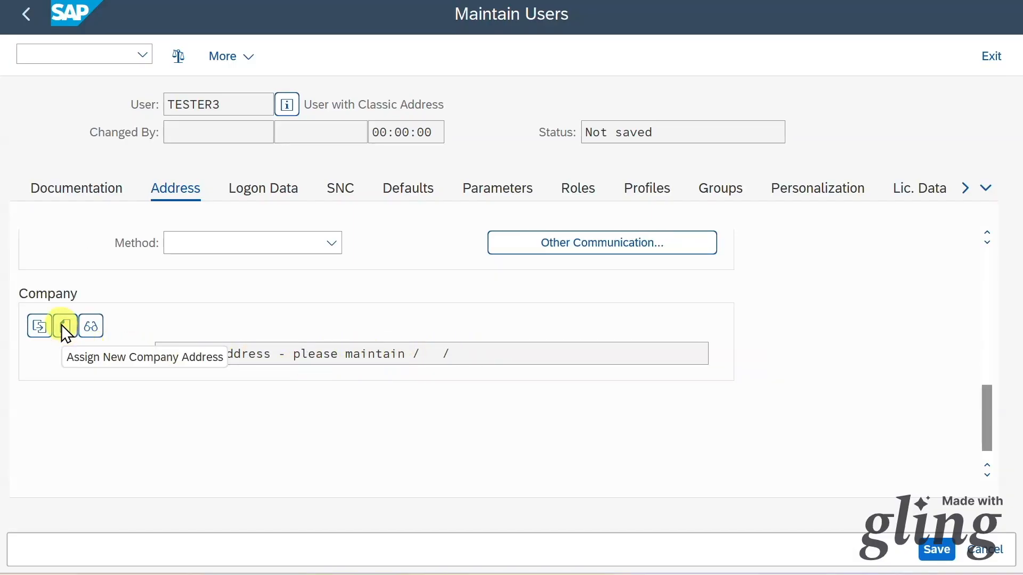
Assign a new company address 'Company Code 1010' with Country/Region US and confirm it
click(63, 326)
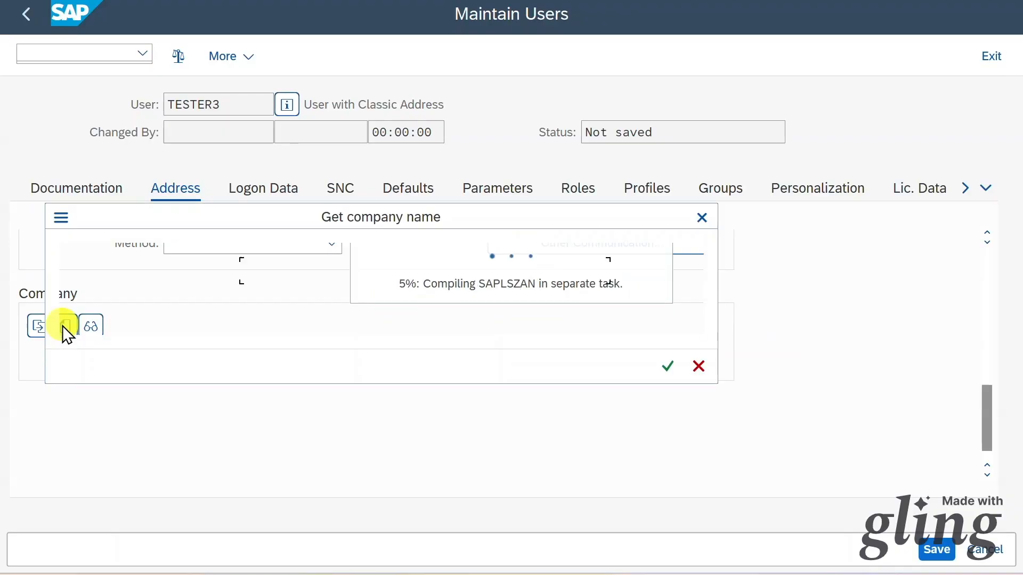
text(Company Code 1010)
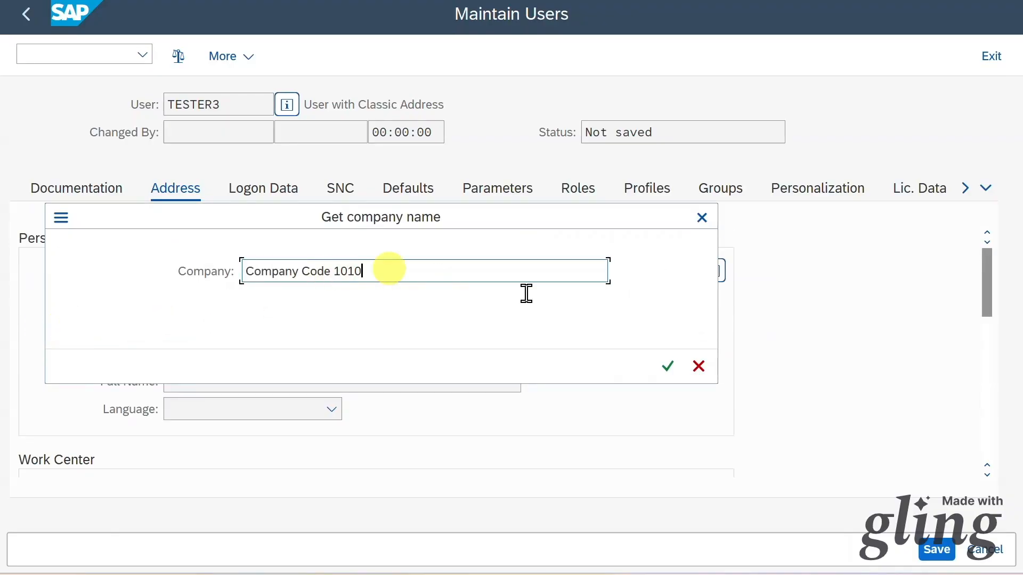
click(667, 366)
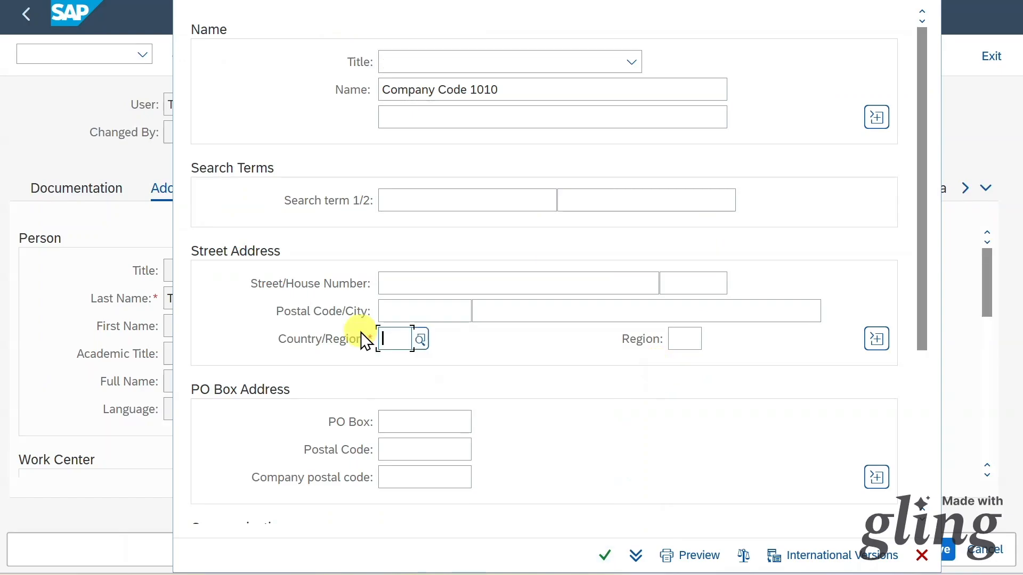
text(US)
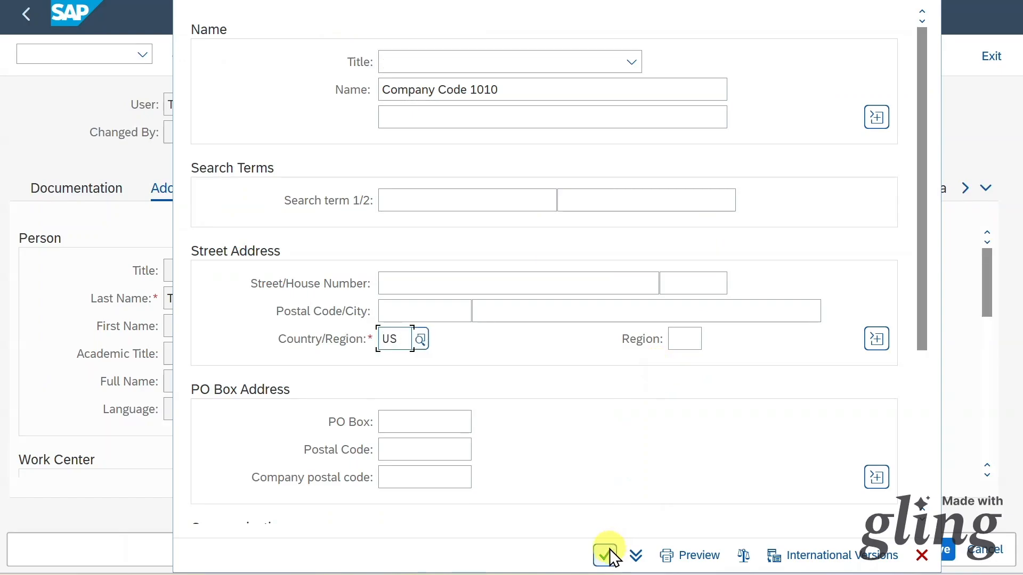
click(604, 556)
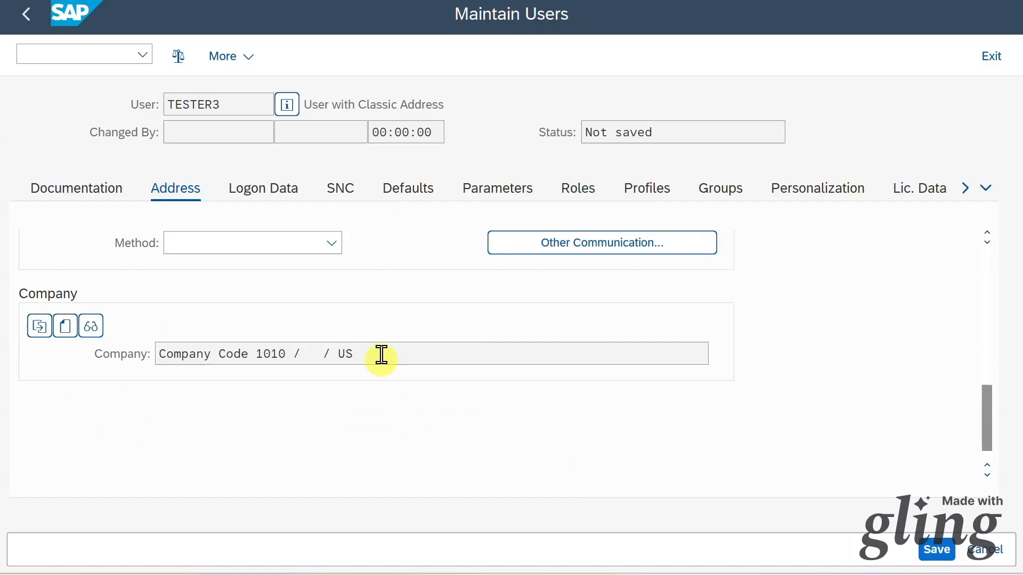
click(387, 361)
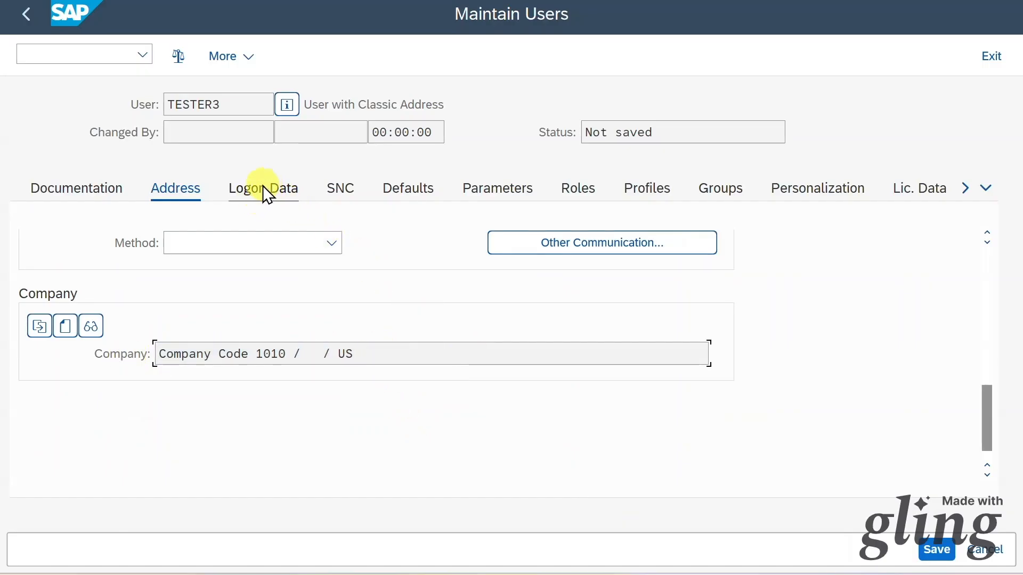
Show TESTER3's Logon Data and start on the Alias field
click(263, 188)
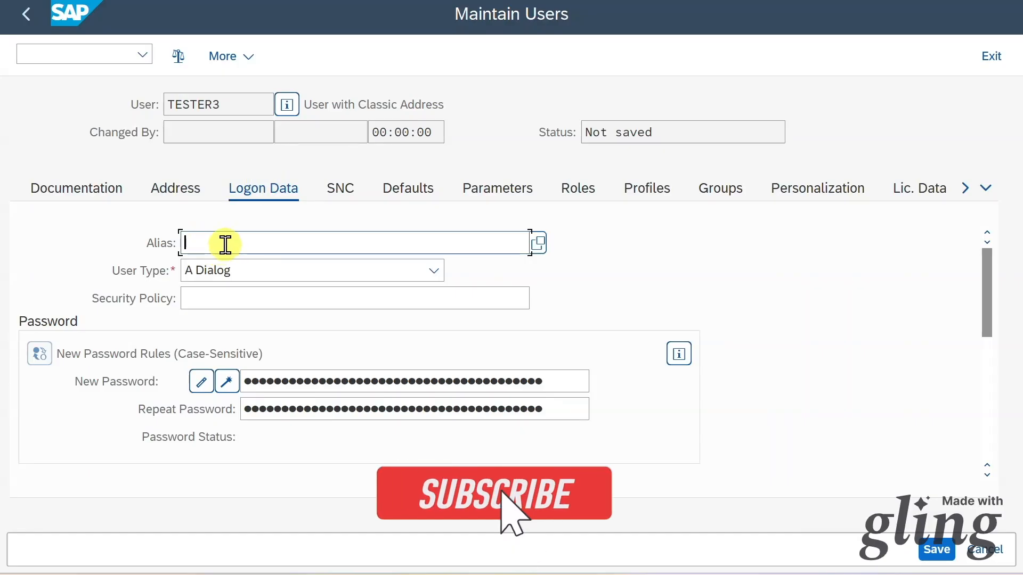
click(492, 494)
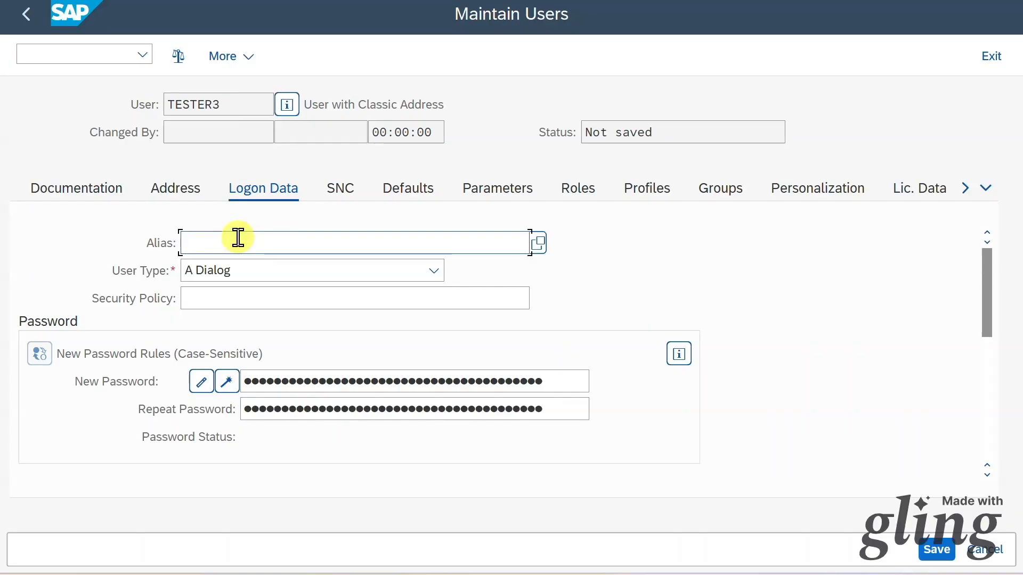
mouse_move(359, 235)
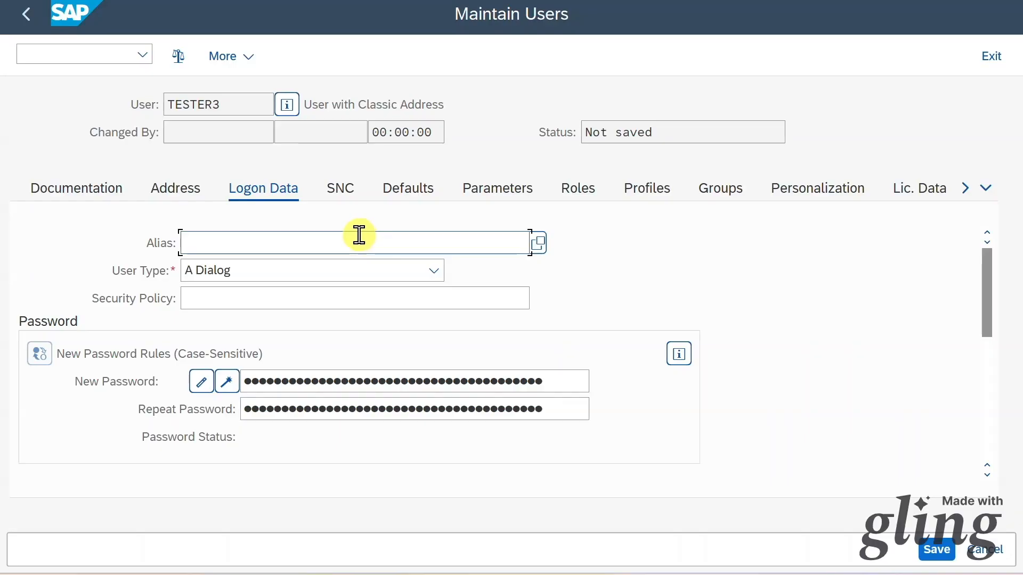
mouse_move(301, 241)
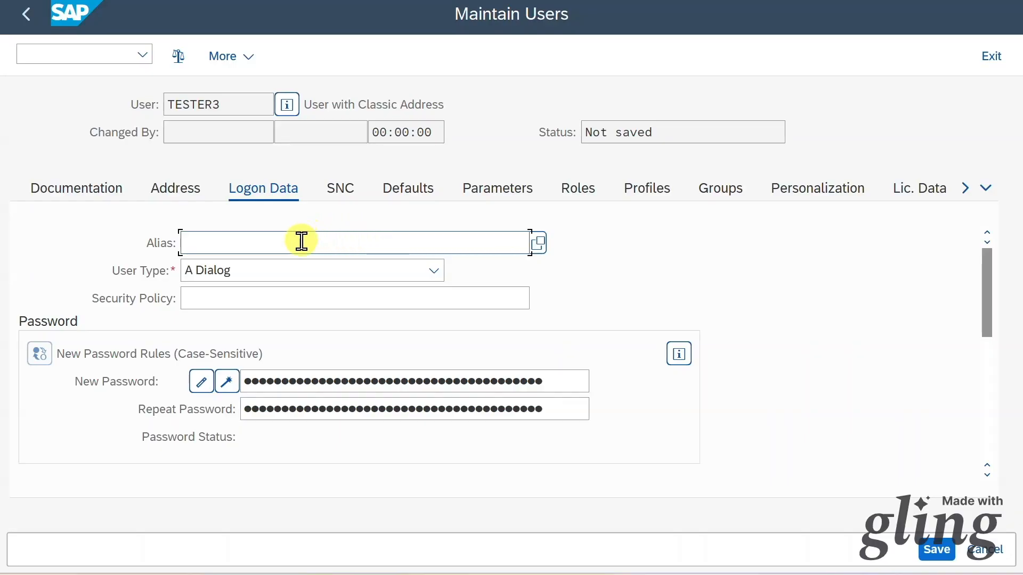
mouse_move(302, 243)
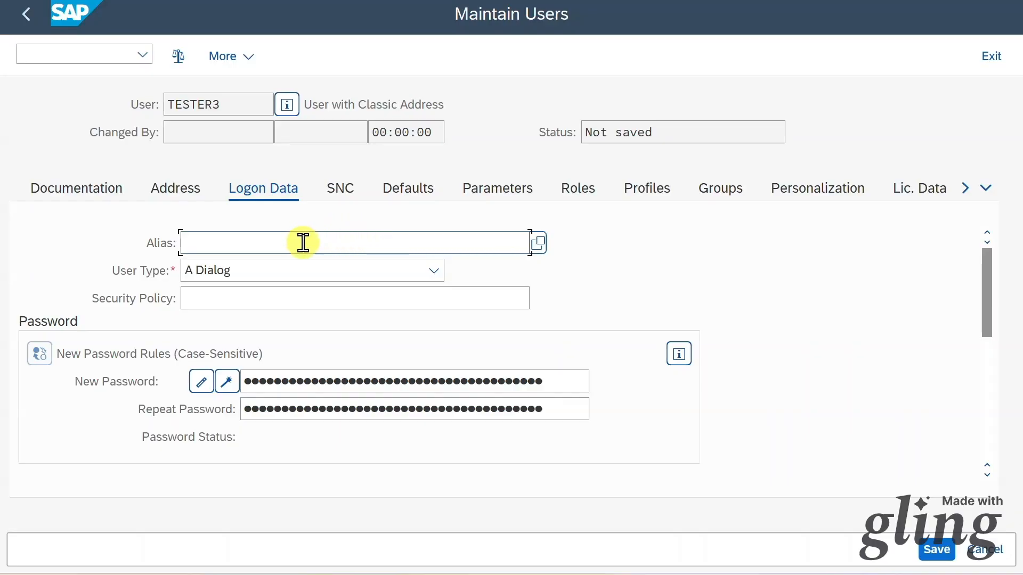
mouse_move(279, 247)
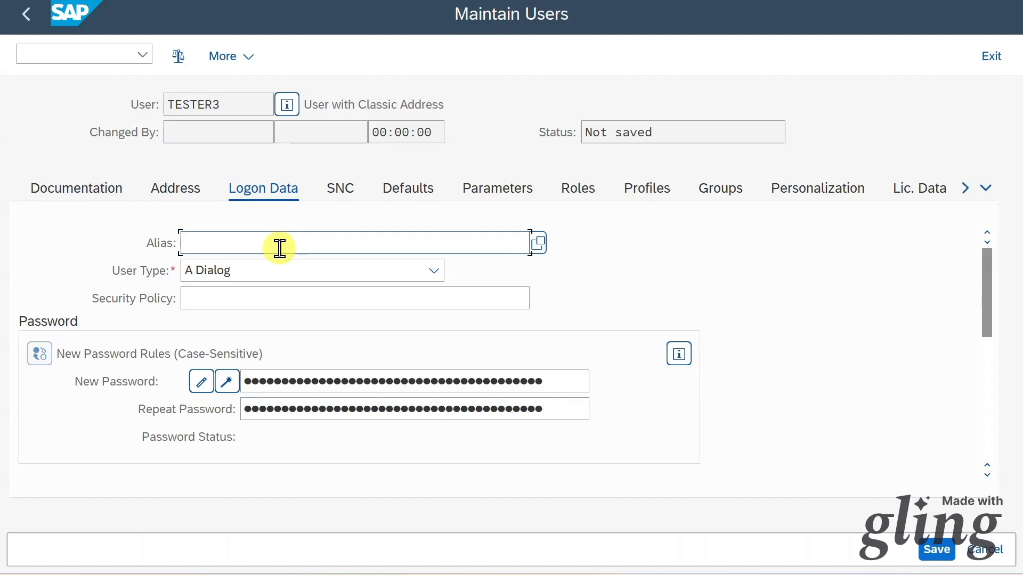
mouse_move(264, 246)
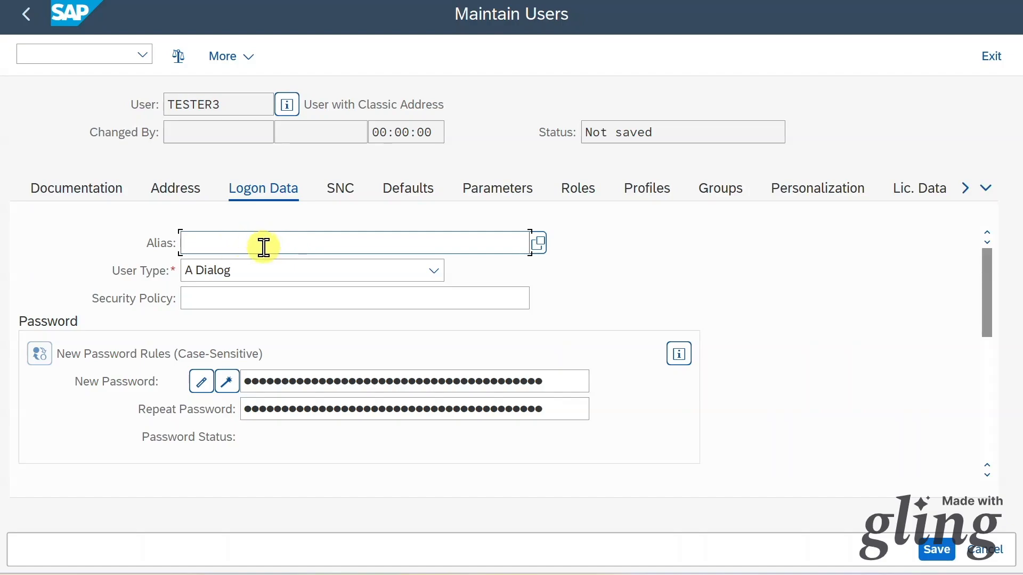
Review the User Type list and keep A Dialog for TESTER3
click(430, 268)
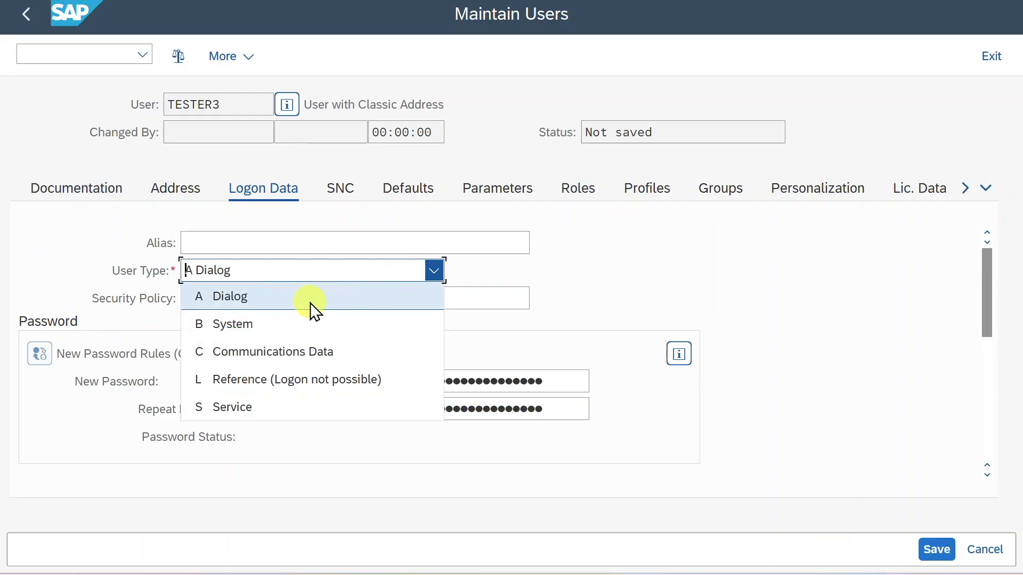
mouse_move(254, 332)
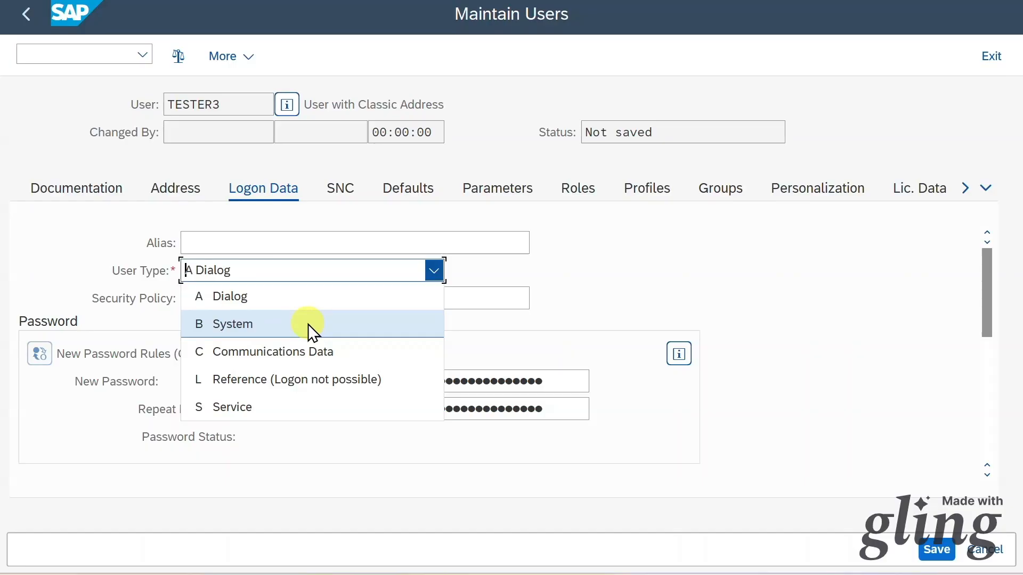
mouse_move(300, 360)
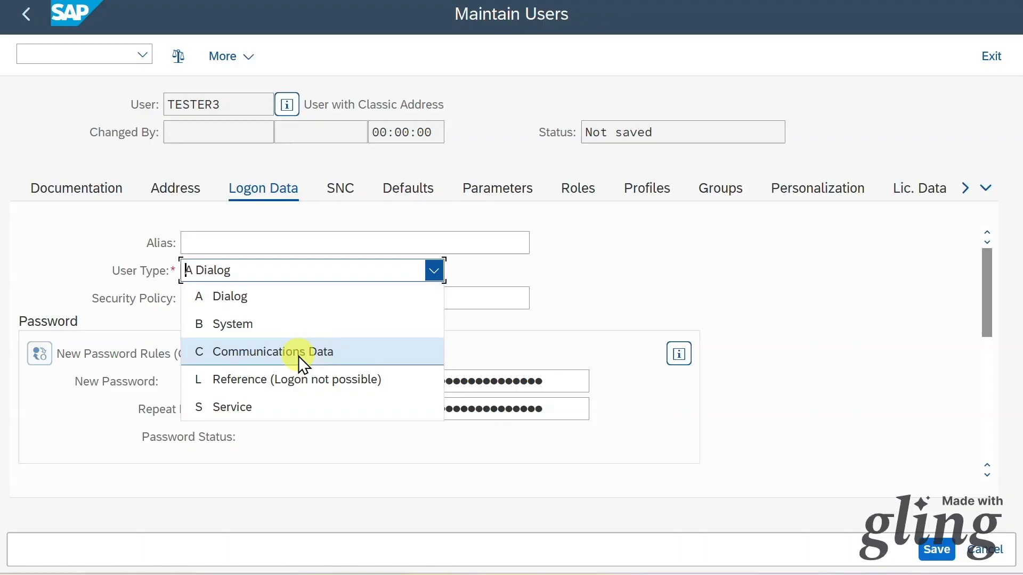
mouse_move(342, 354)
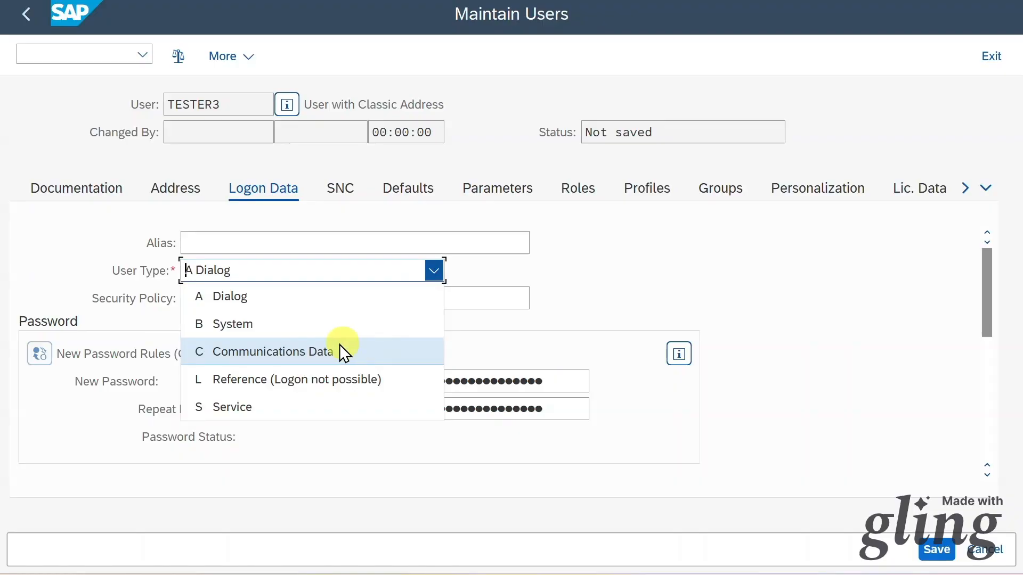
mouse_move(277, 326)
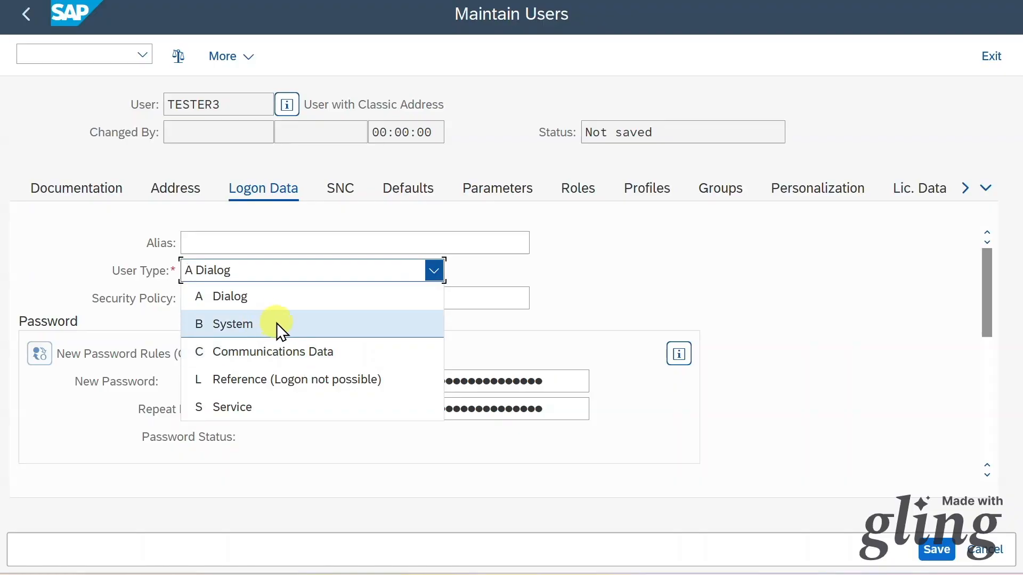
mouse_move(302, 355)
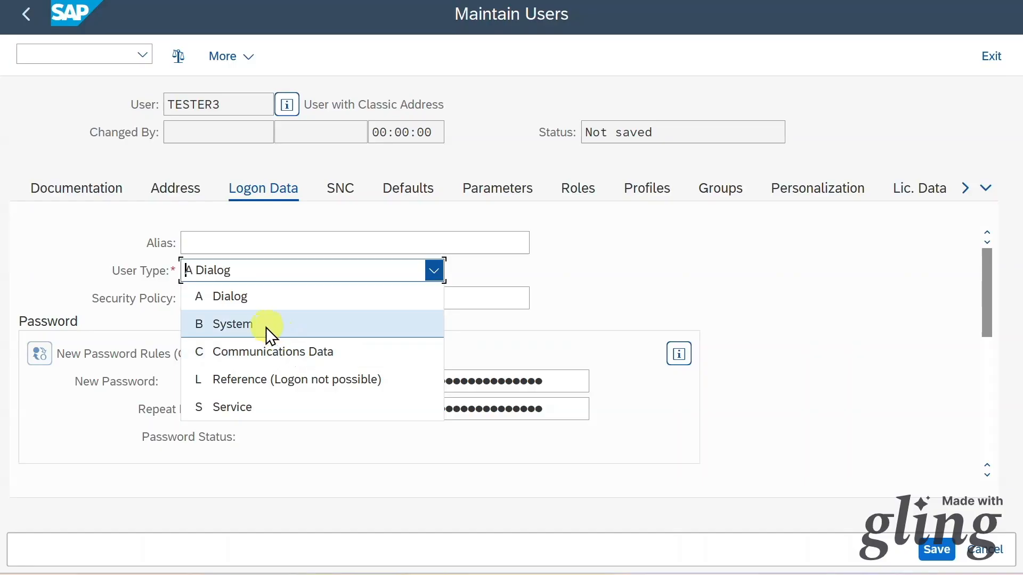
mouse_move(264, 335)
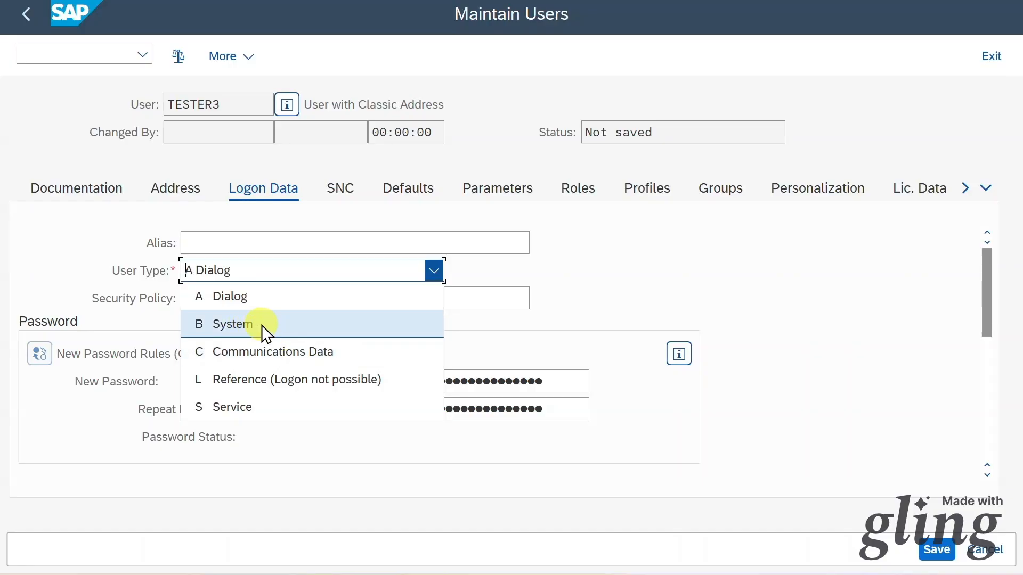
mouse_move(289, 357)
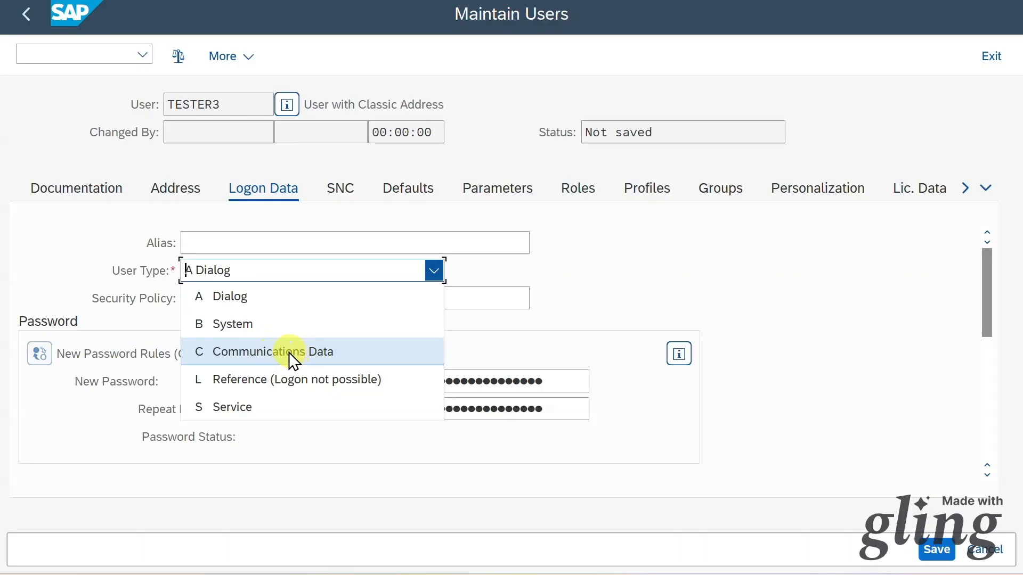
mouse_move(294, 378)
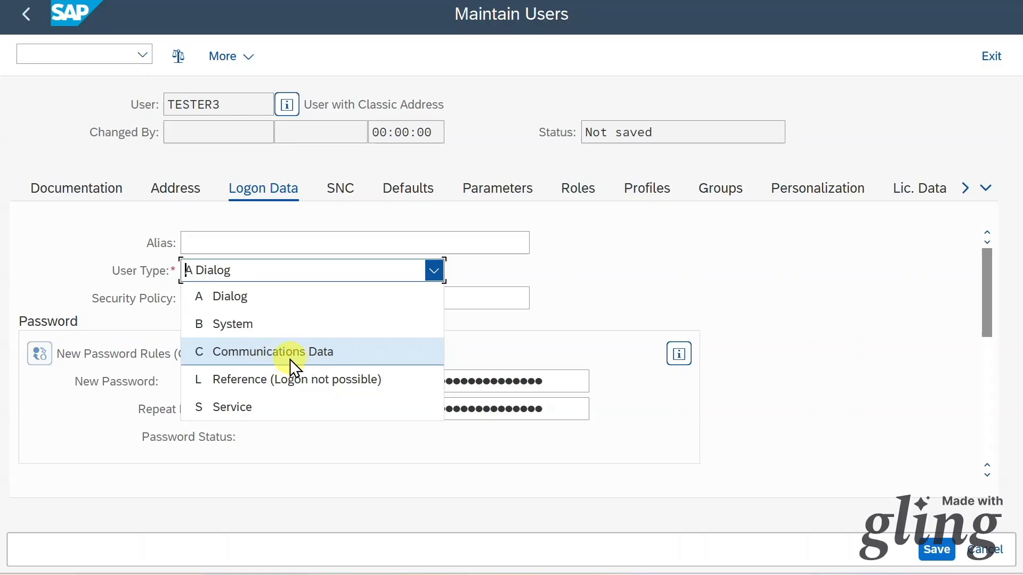
mouse_move(314, 381)
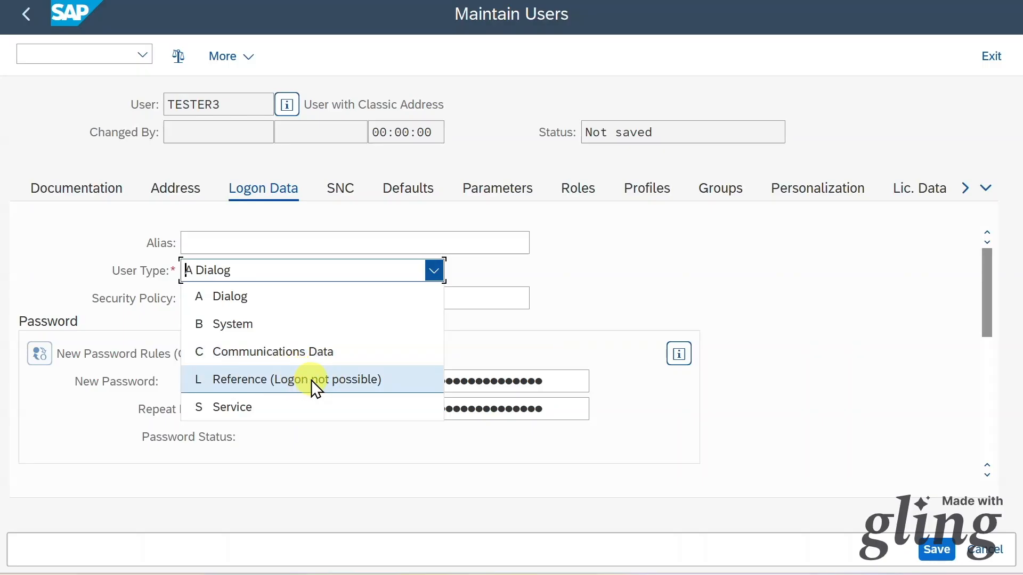
mouse_move(308, 390)
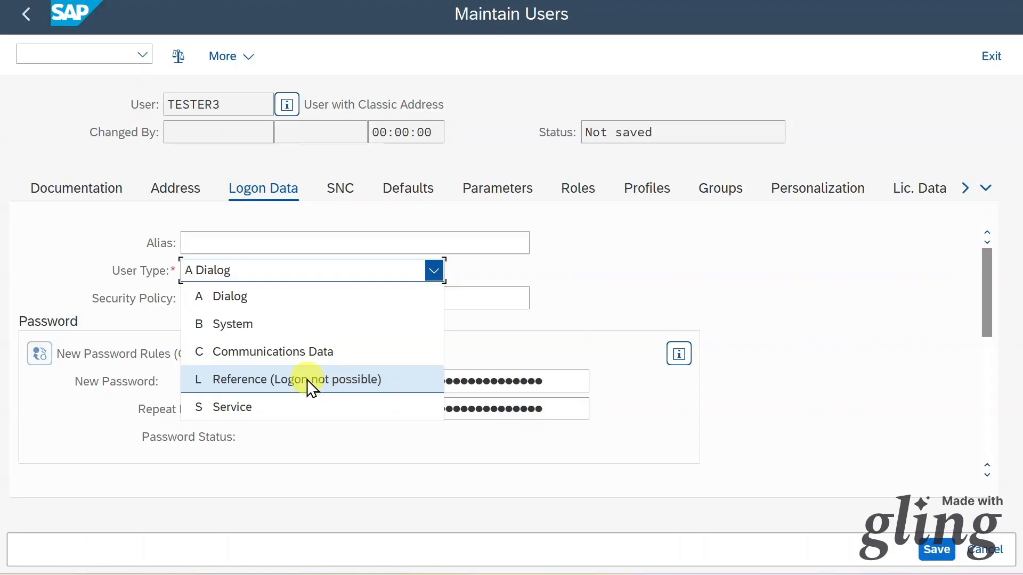
mouse_move(339, 389)
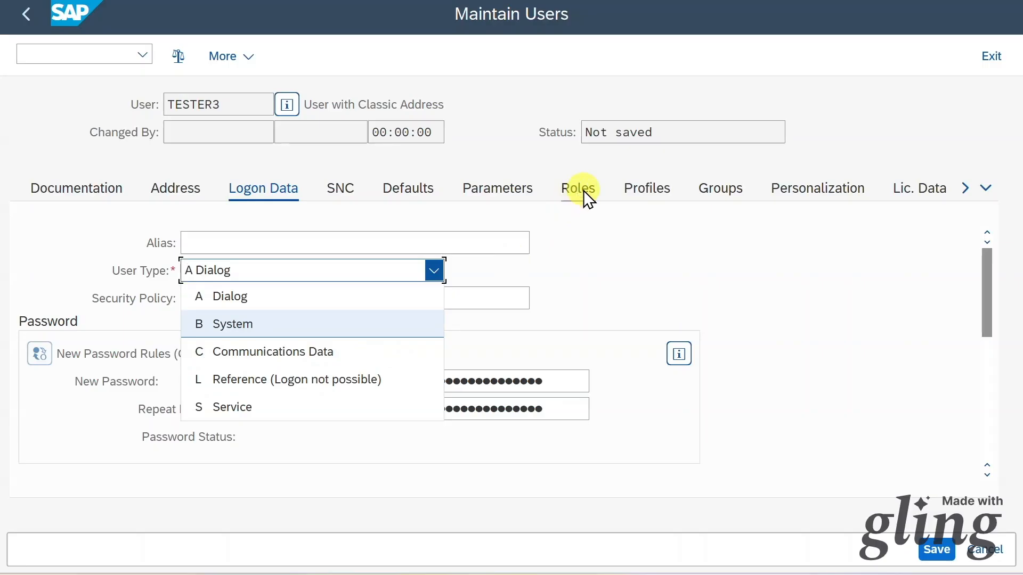
mouse_move(225, 104)
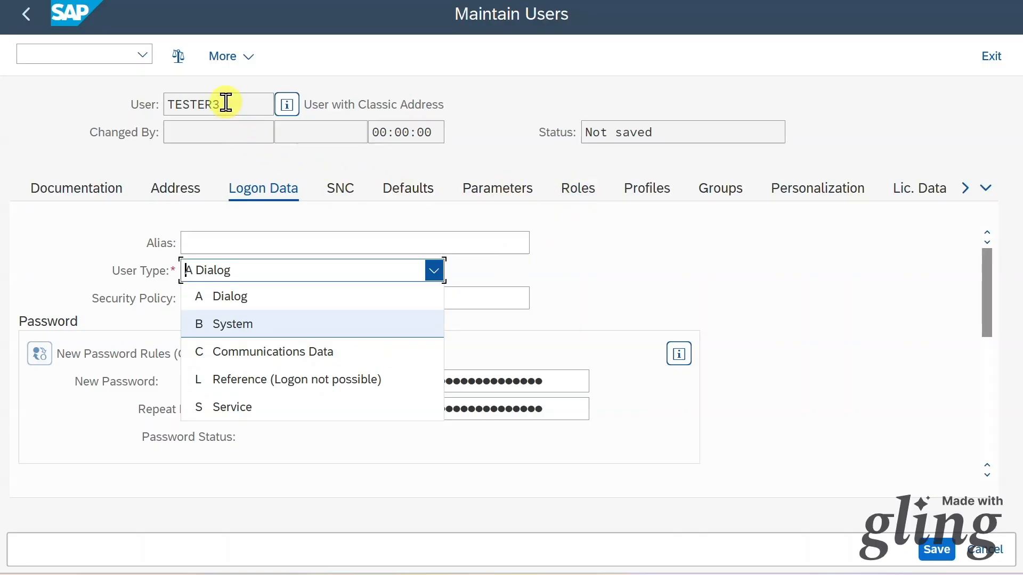
mouse_move(316, 379)
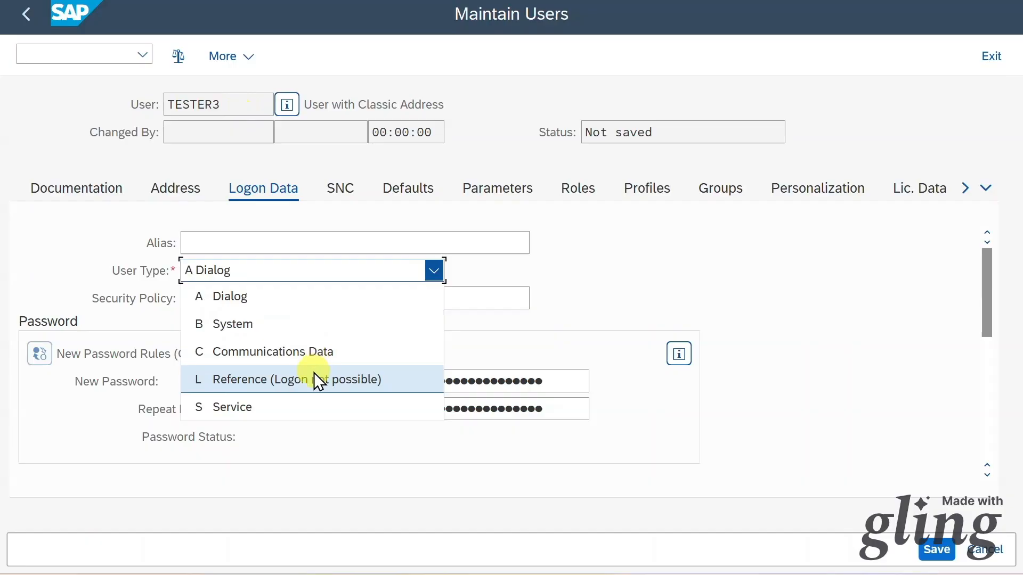
mouse_move(315, 386)
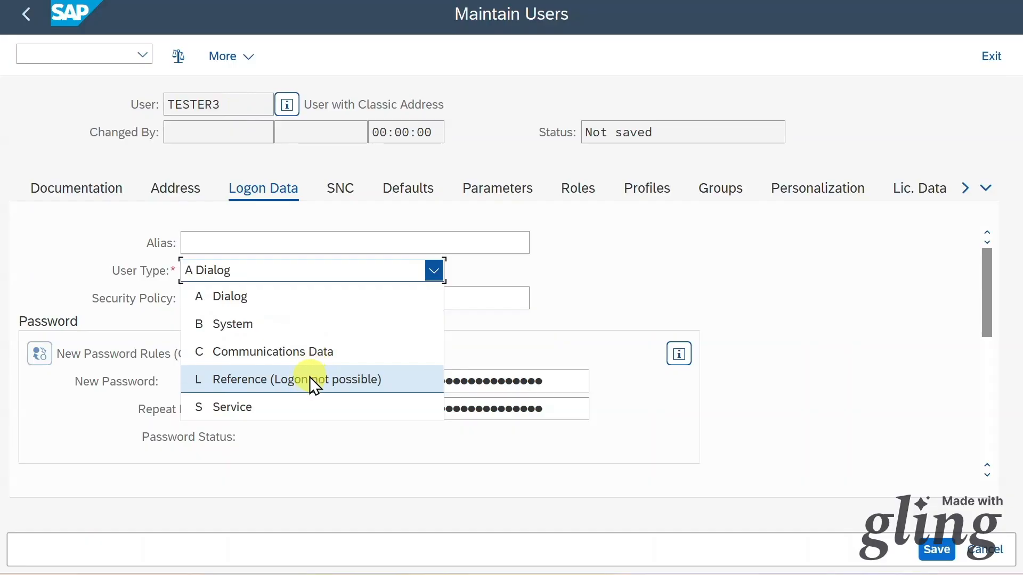
mouse_move(255, 409)
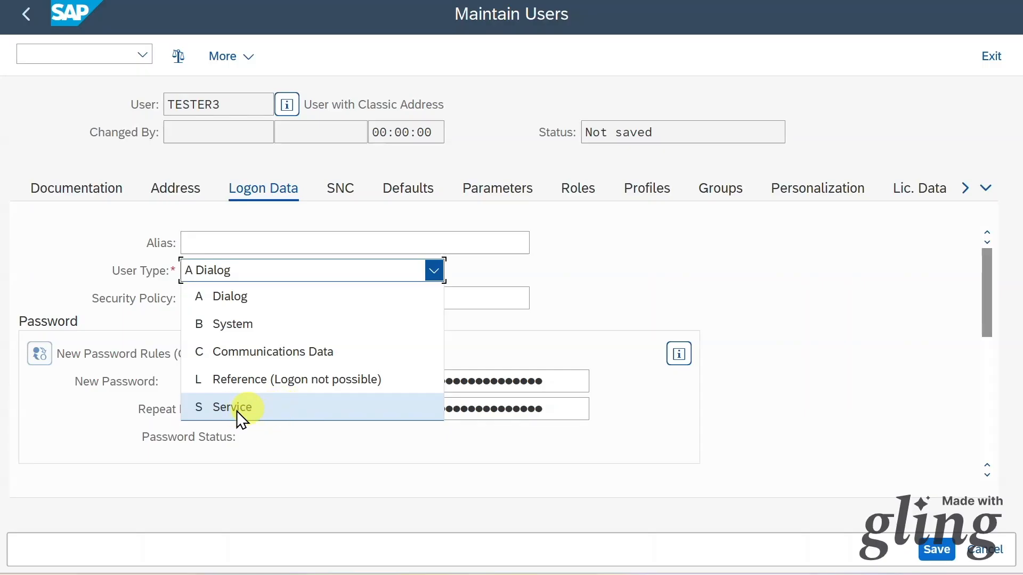
mouse_move(269, 308)
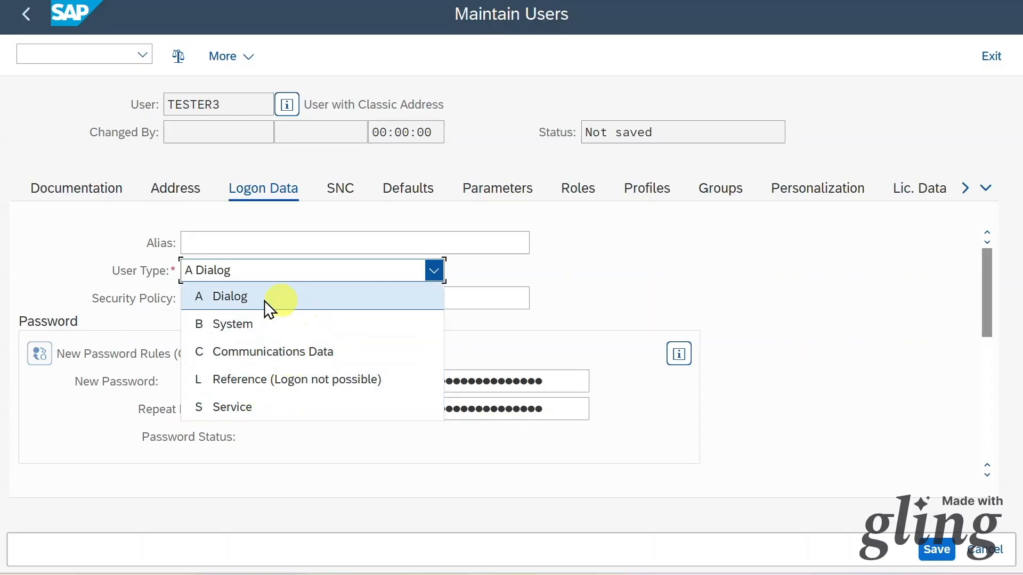
click(230, 296)
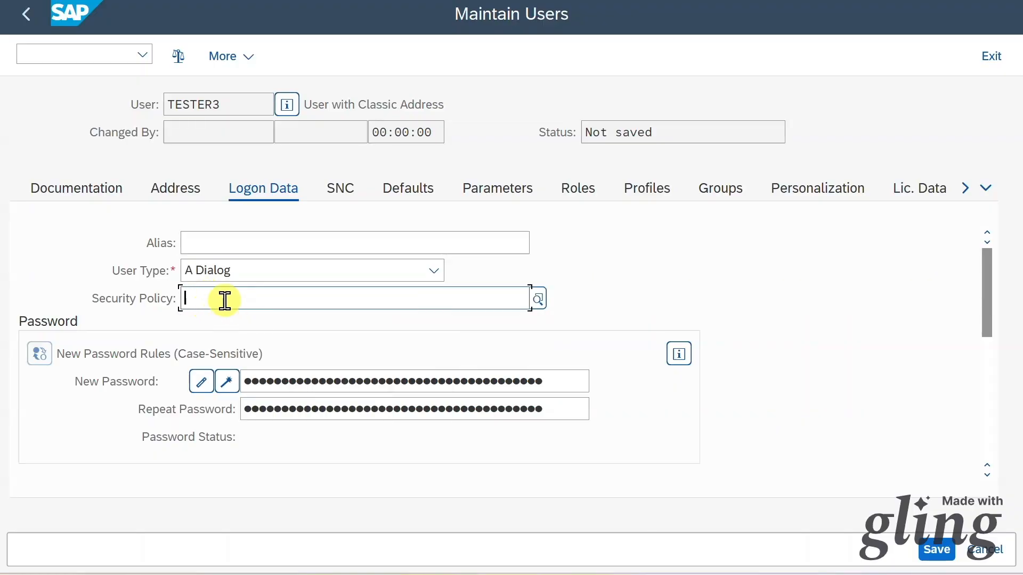
mouse_move(276, 298)
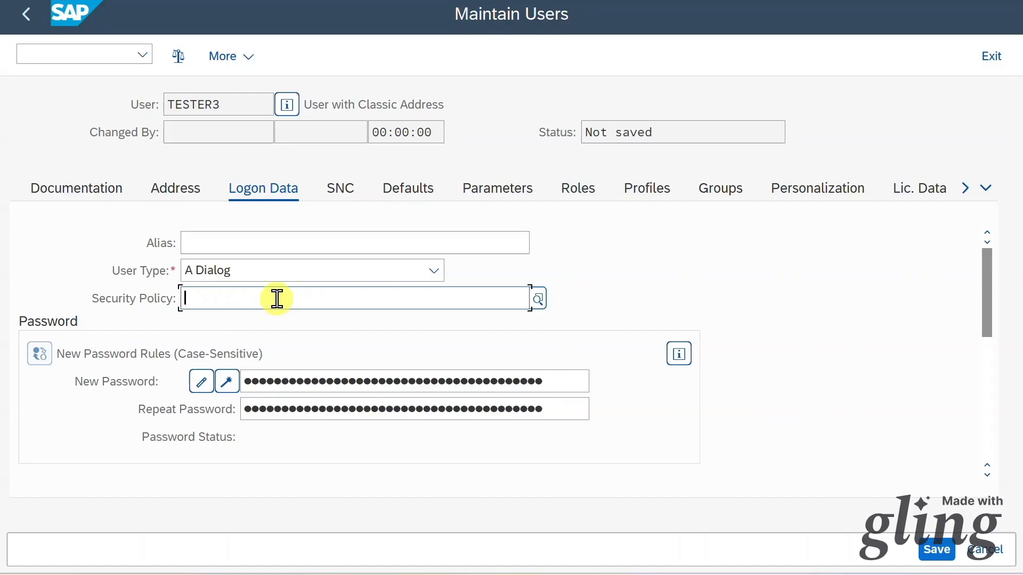
click(234, 104)
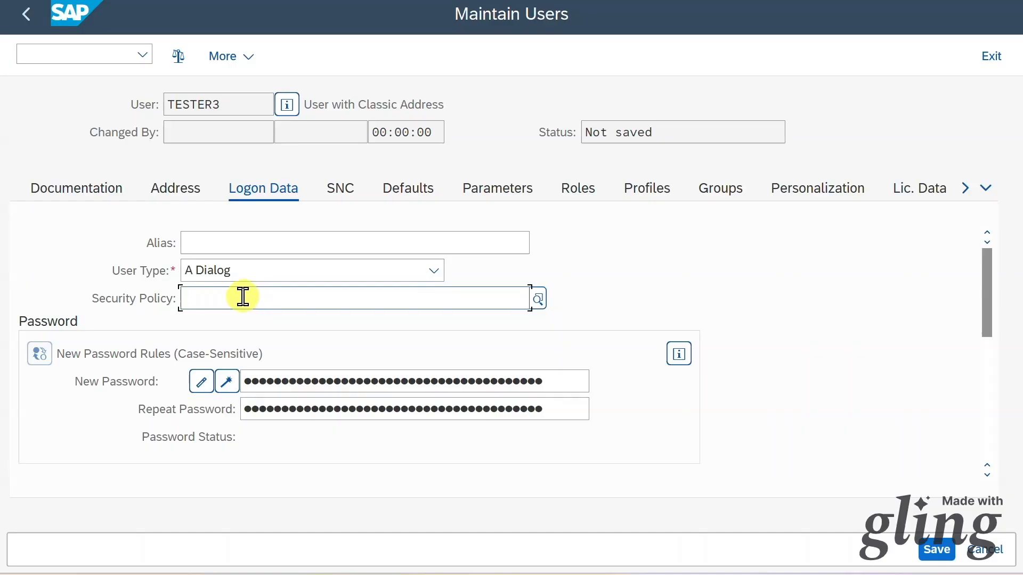
click(216, 299)
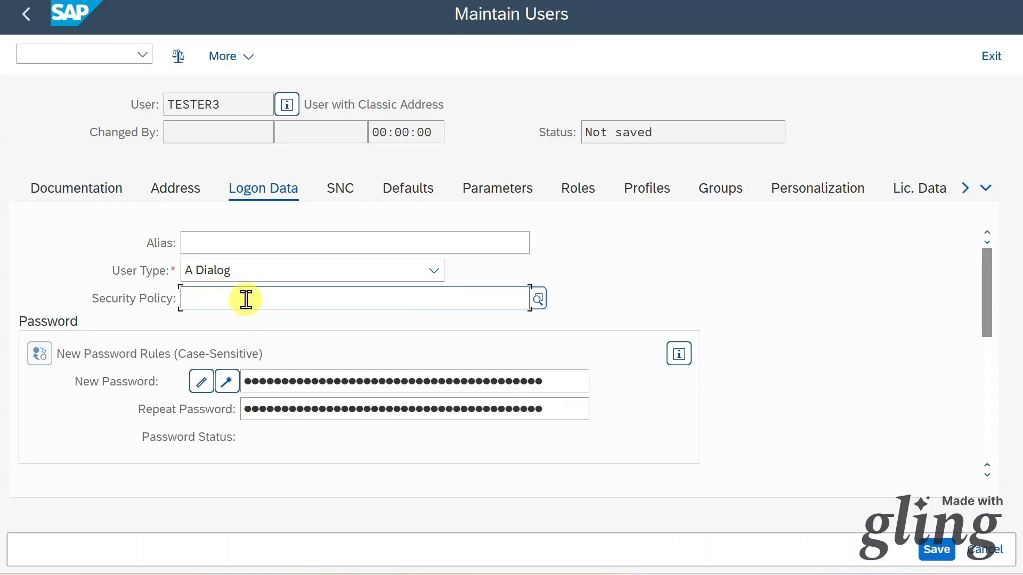
mouse_move(228, 304)
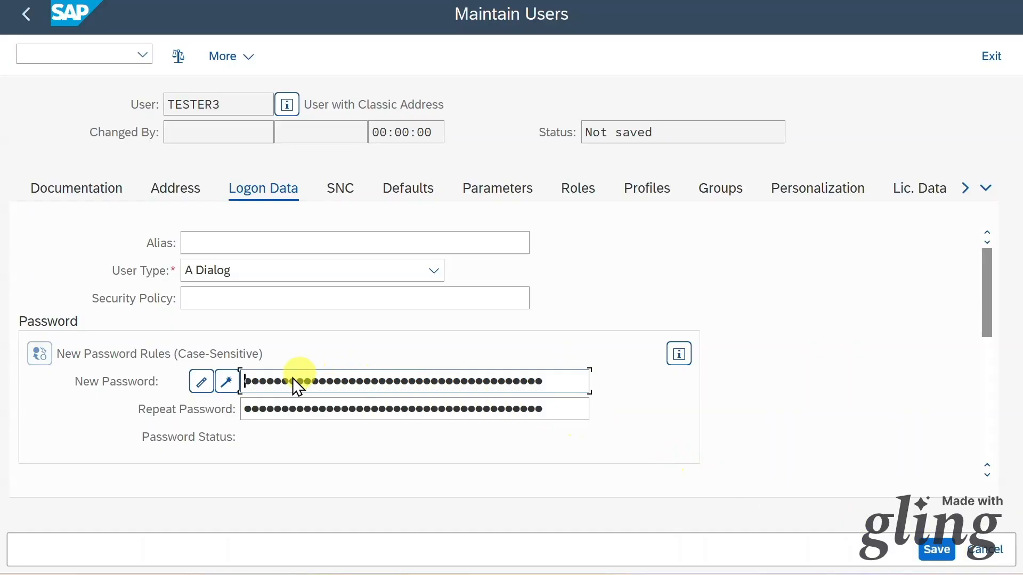
mouse_move(446, 354)
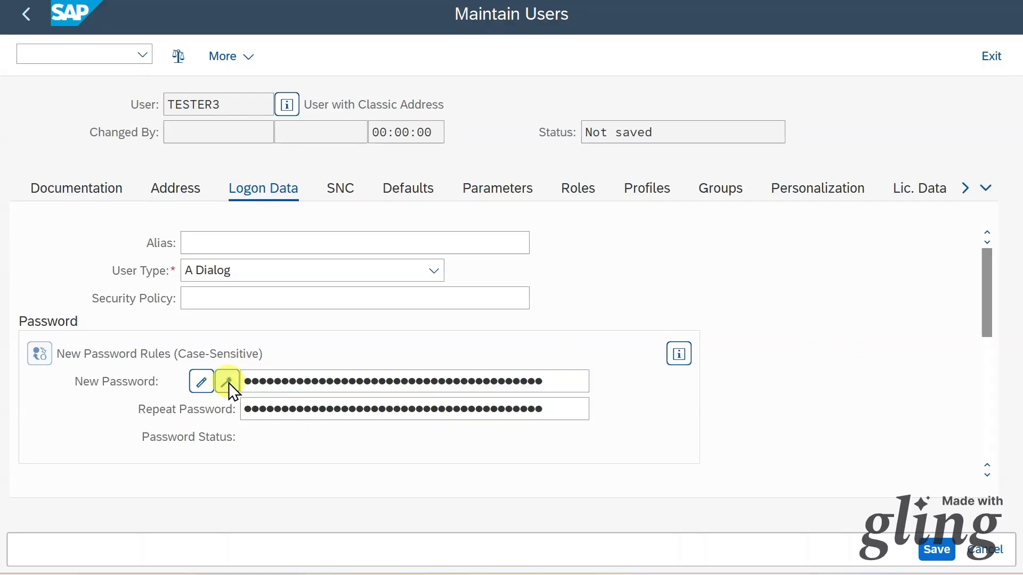
Generate a random initial password so the status shows set by administrator
click(227, 381)
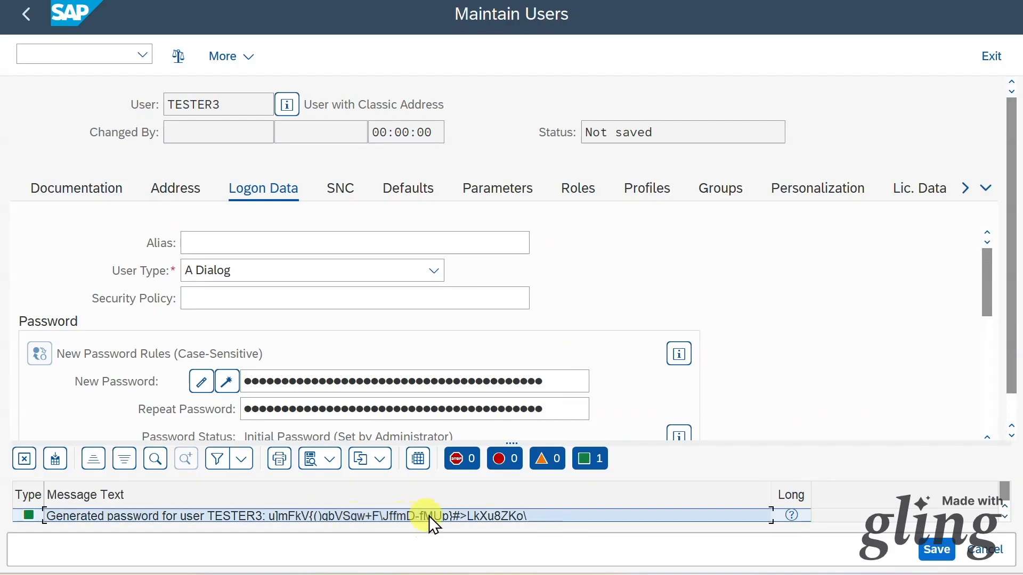
scroll(down, 3)
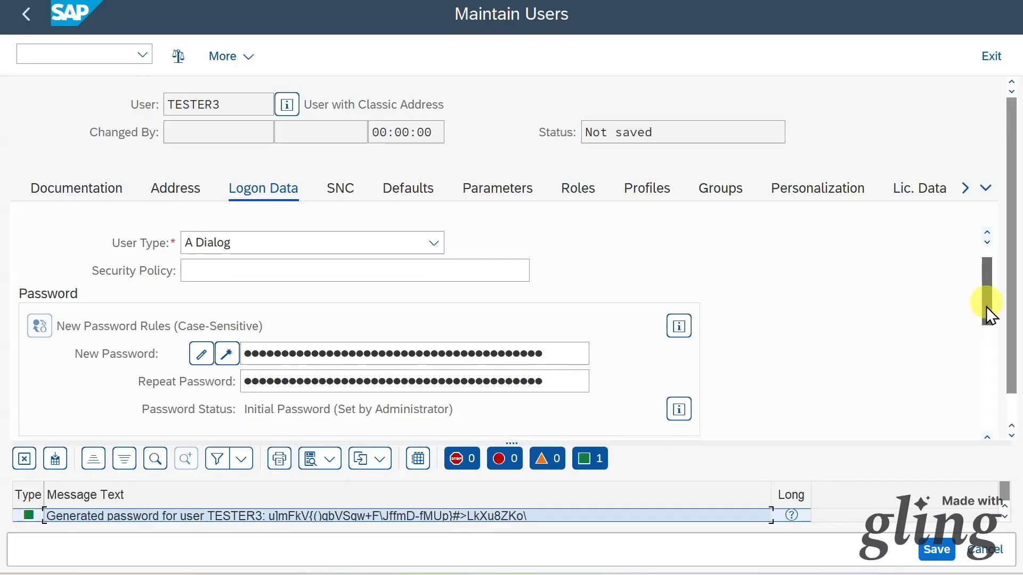
Review User Group, validity end date and account number, leaving them blank, and move to SNC
scroll(down, 3)
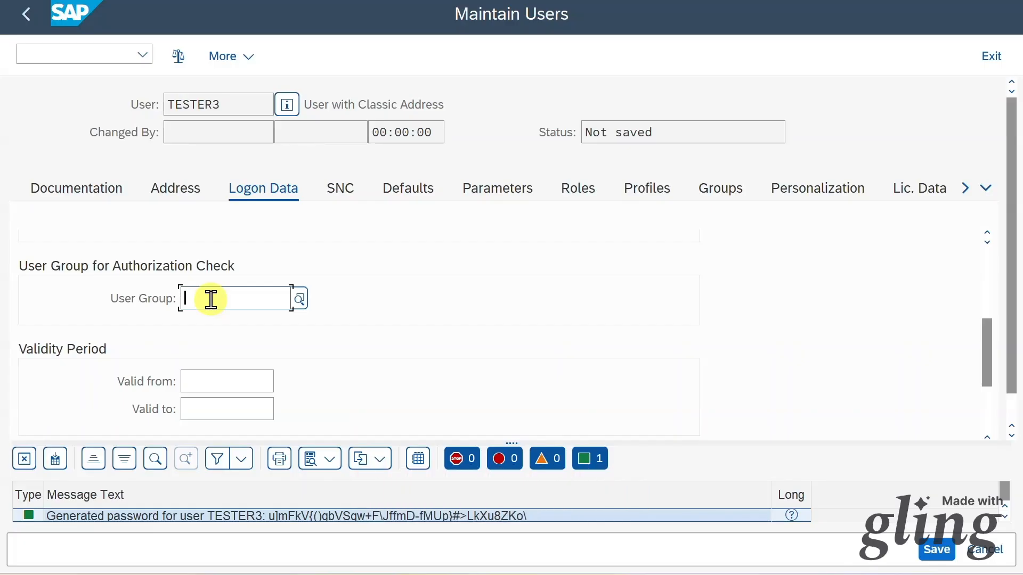
mouse_move(227, 306)
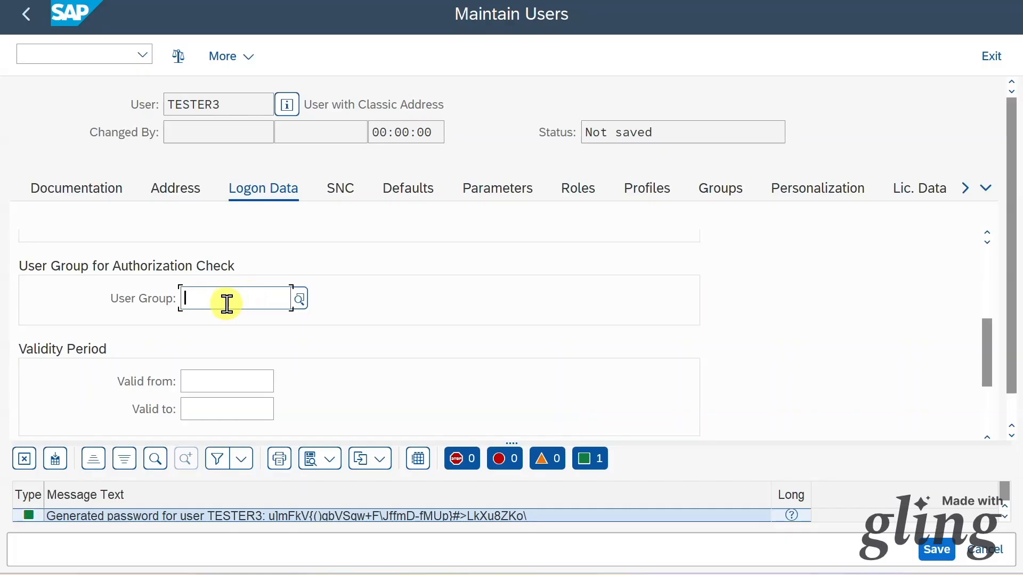
mouse_move(222, 298)
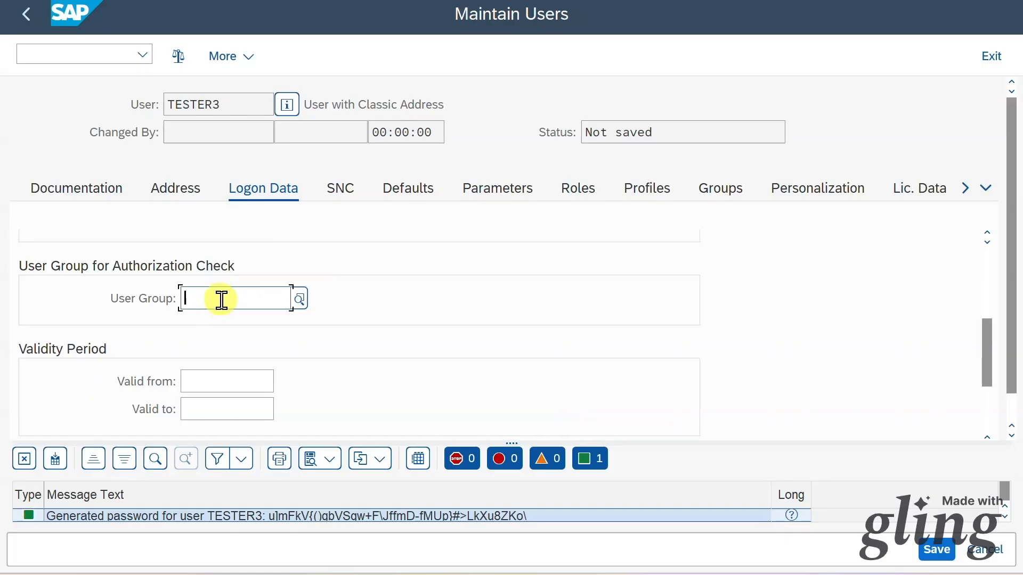
scroll(down, 3)
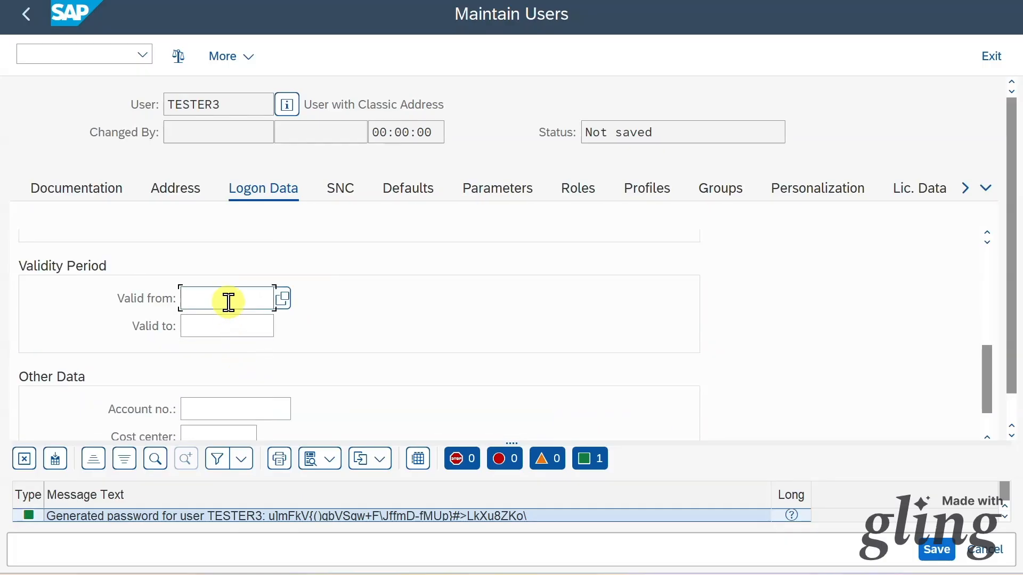
mouse_move(219, 290)
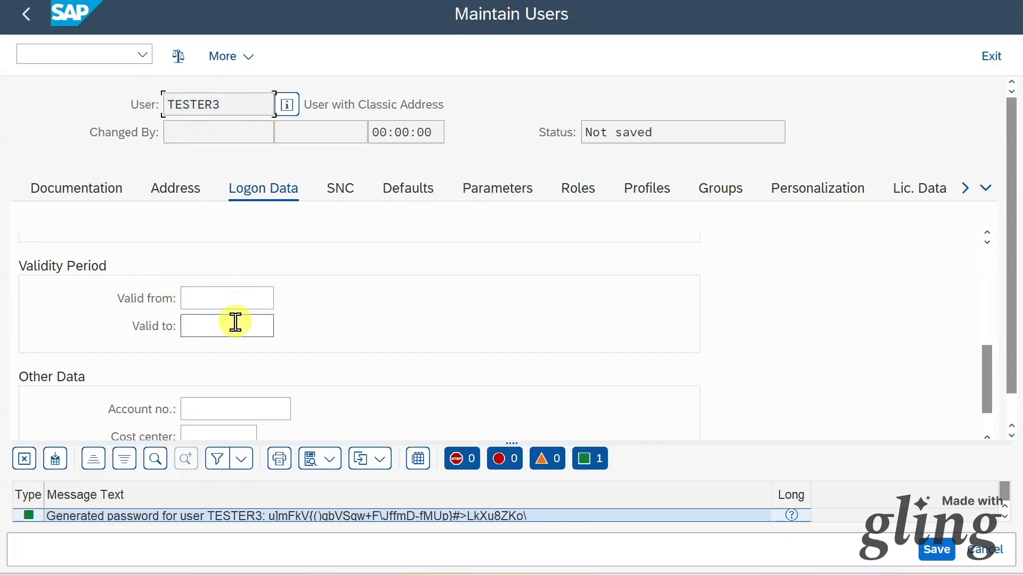
click(227, 298)
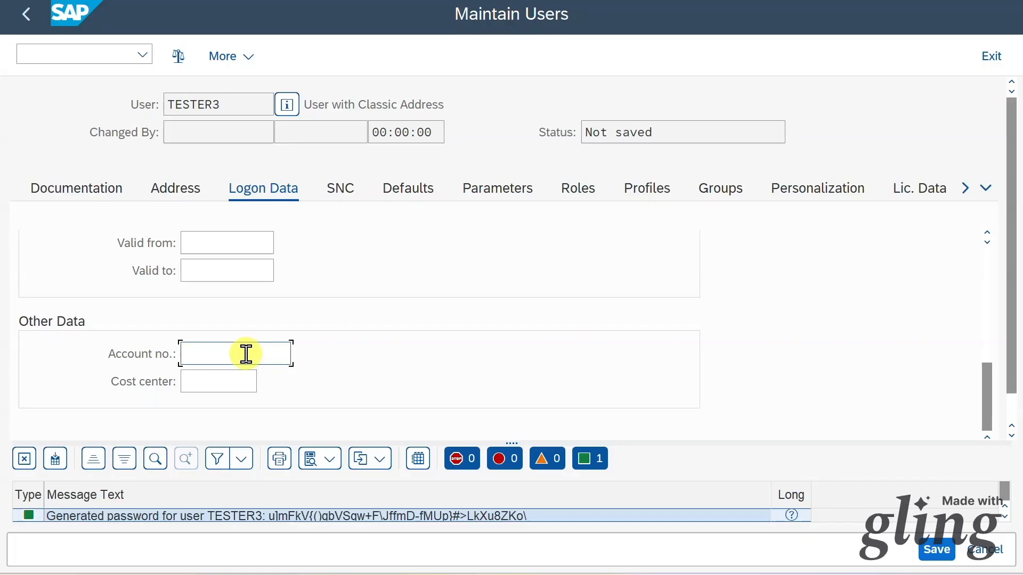
mouse_move(235, 361)
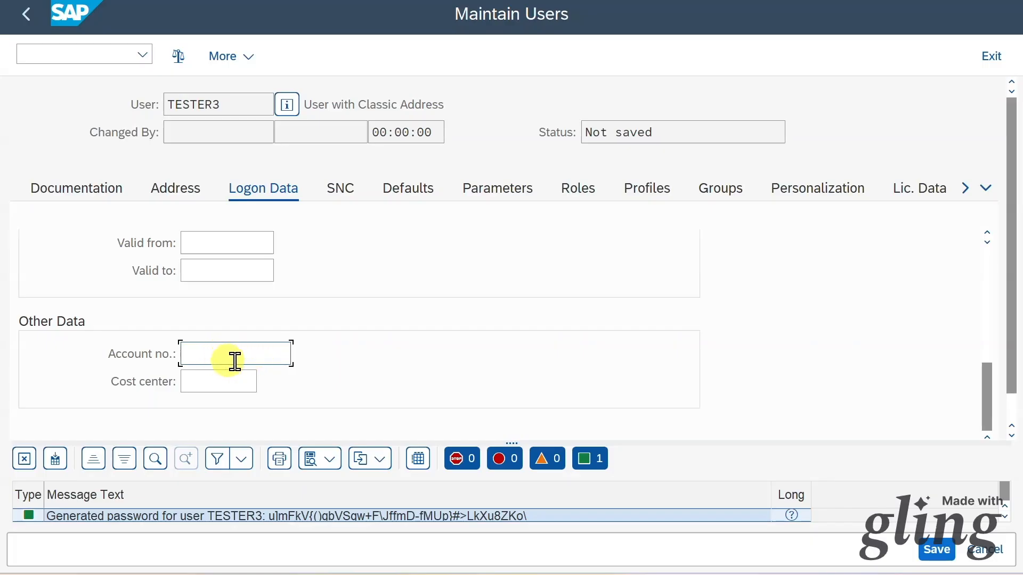
mouse_move(227, 351)
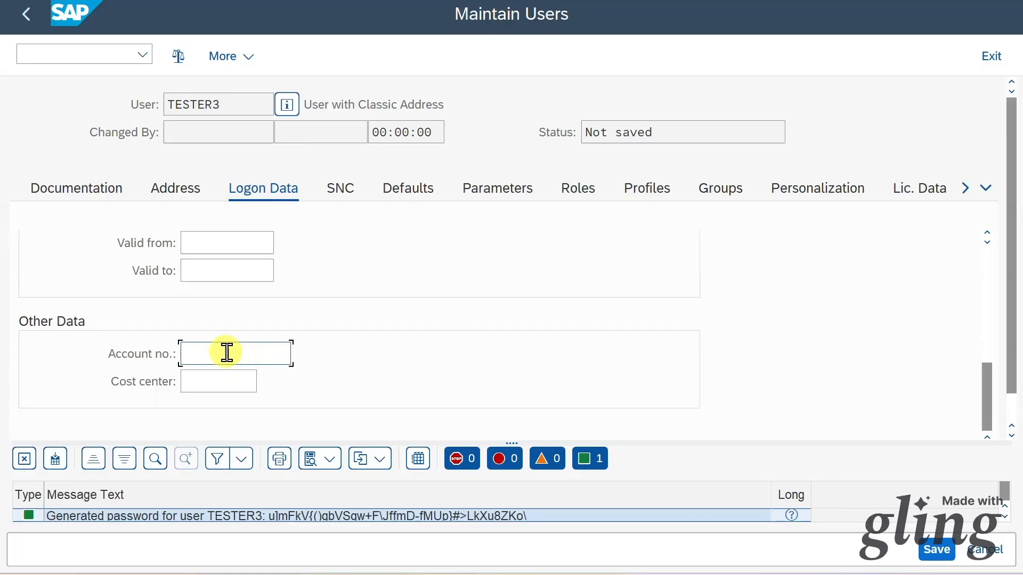
click(218, 381)
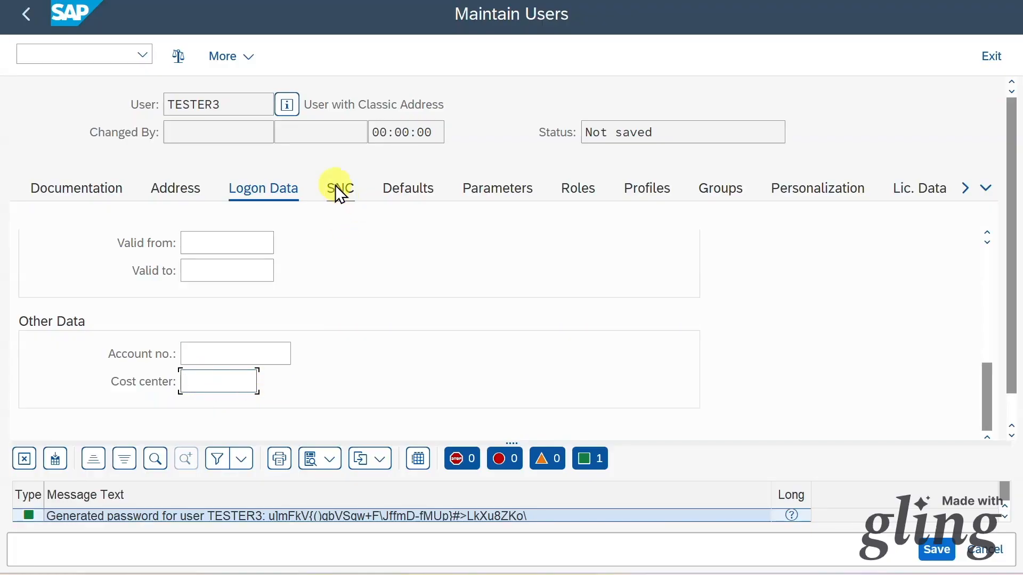
click(340, 188)
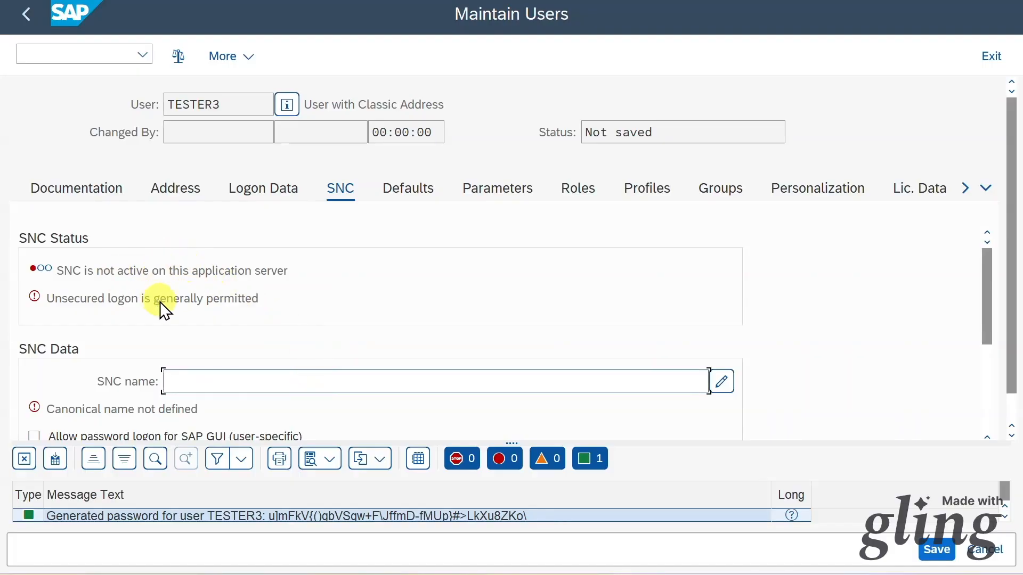
mouse_move(286, 294)
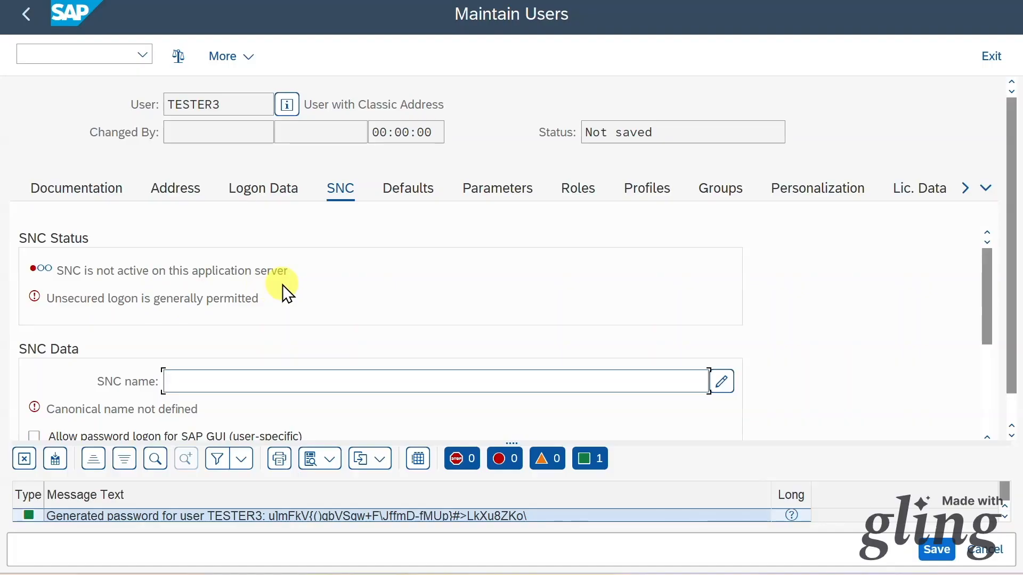
mouse_move(290, 303)
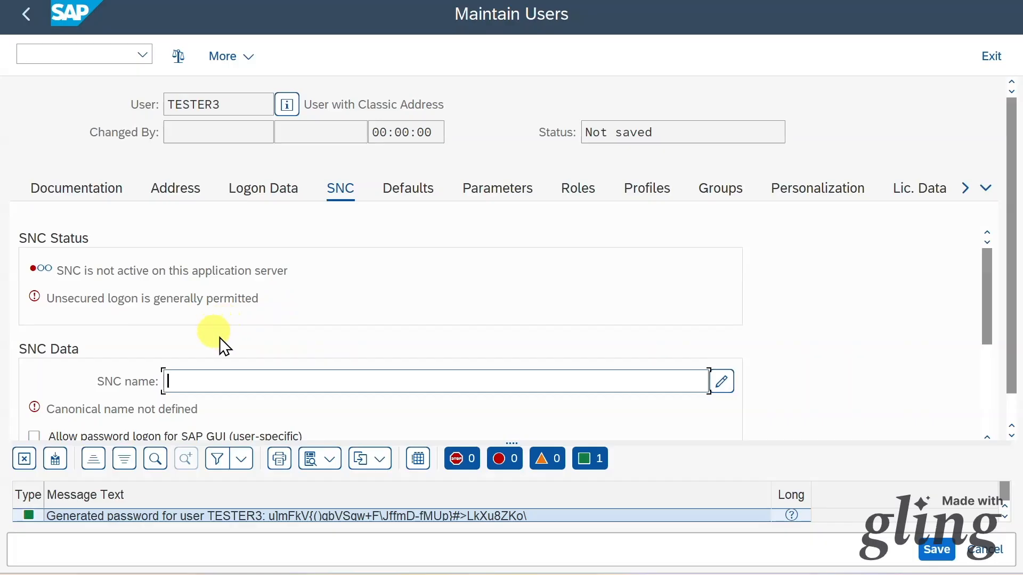
mouse_move(349, 313)
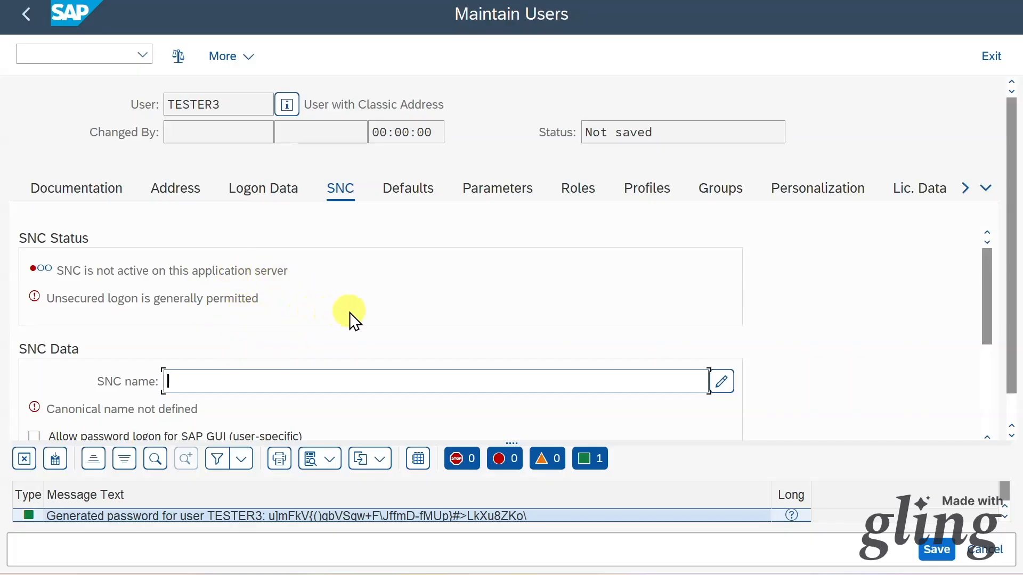
mouse_move(319, 305)
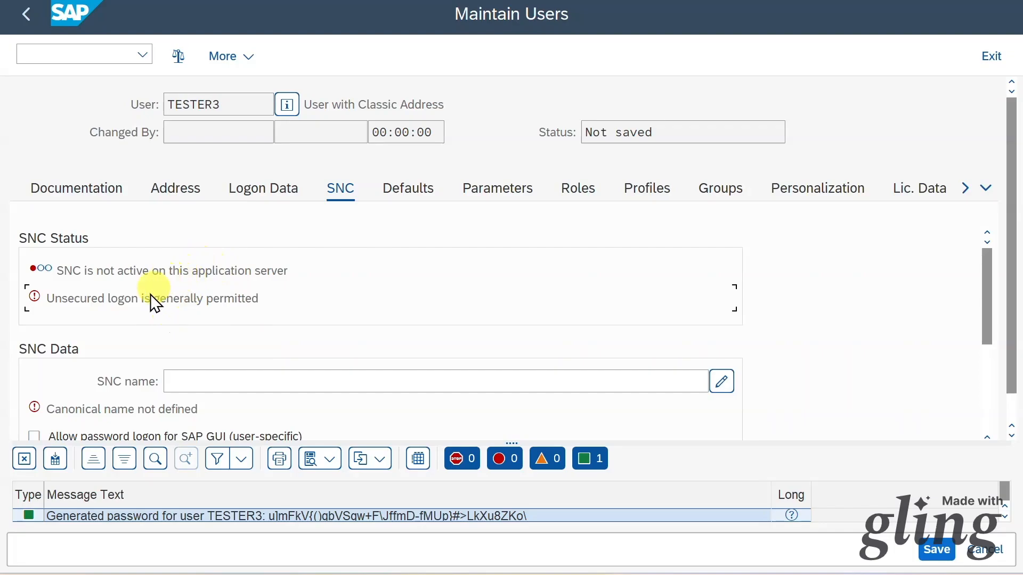
Leave the SNC name undefined and bring up TESTER3's Defaults
click(407, 188)
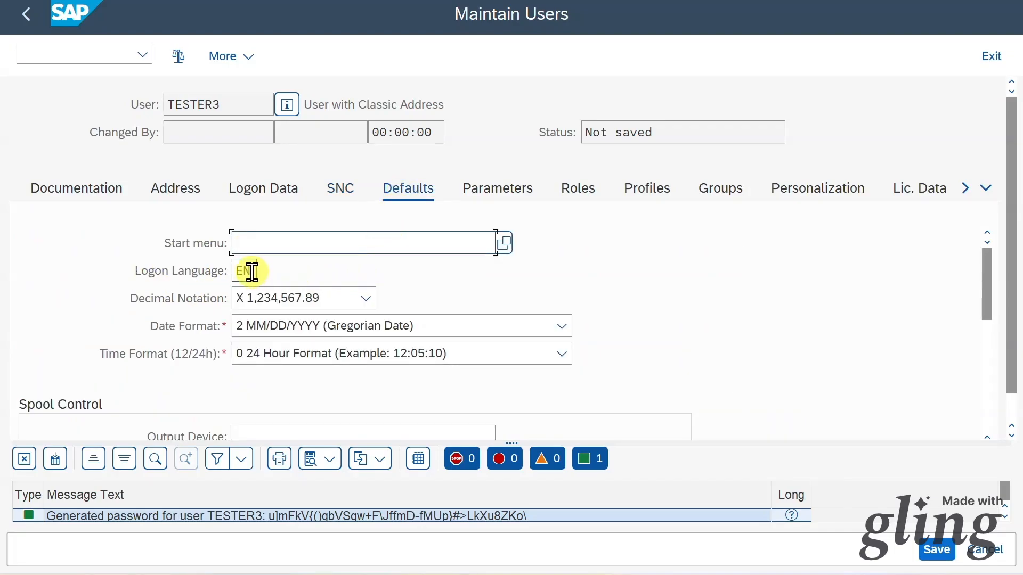
Check start menu, logon language EN and the America/Chicago time zone, then move to Parameters
click(362, 243)
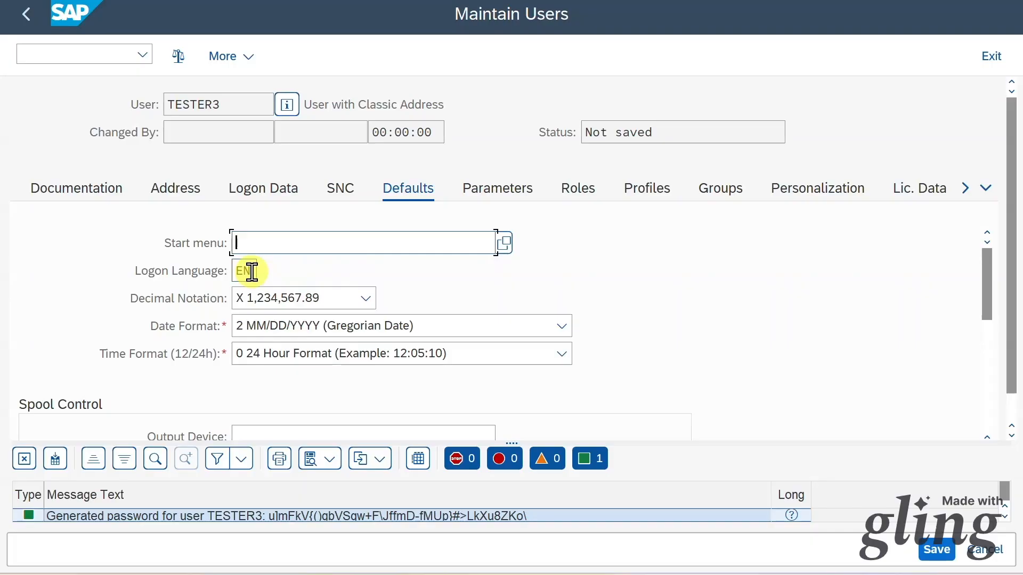
mouse_move(308, 245)
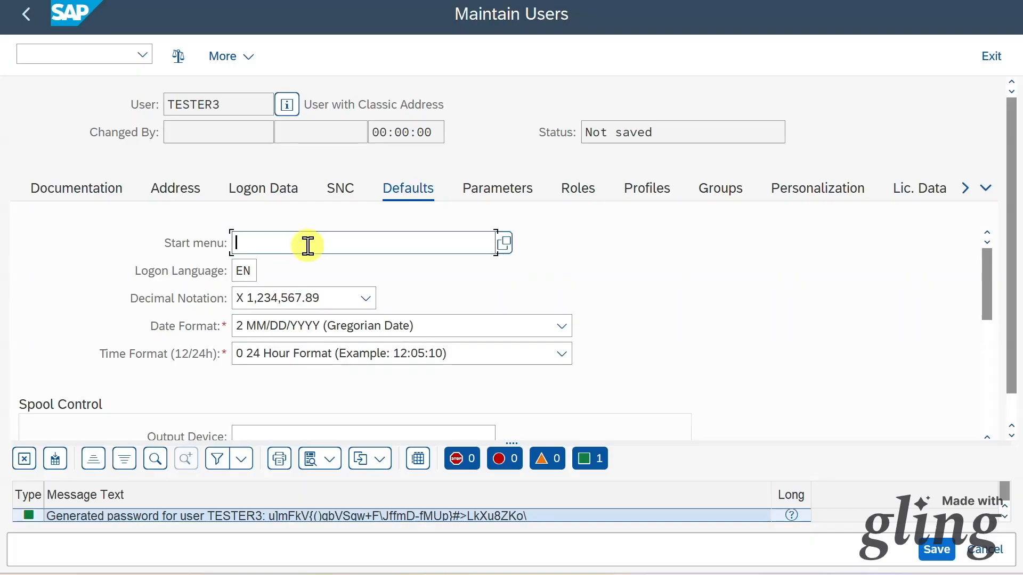
click(244, 271)
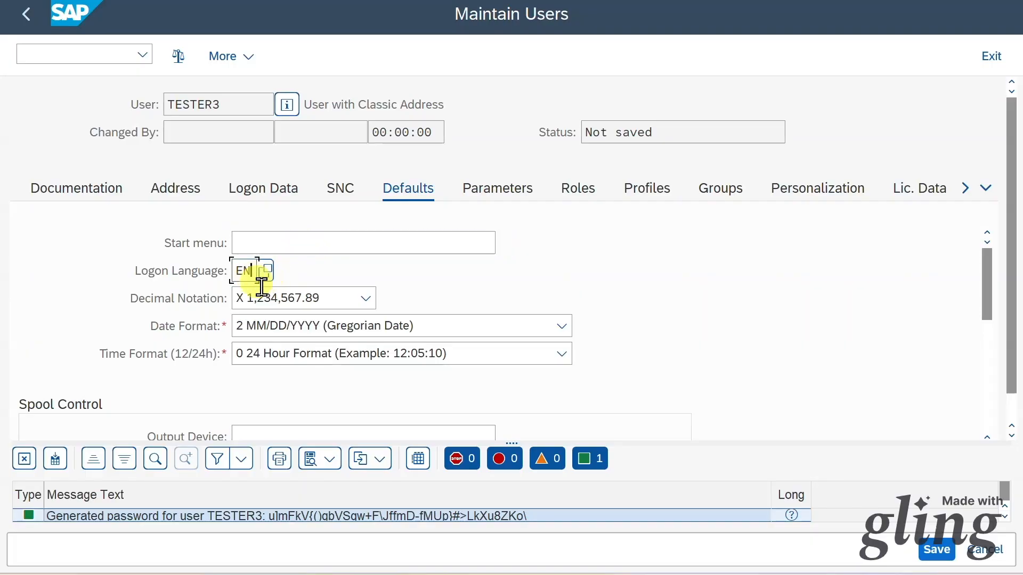
mouse_move(309, 330)
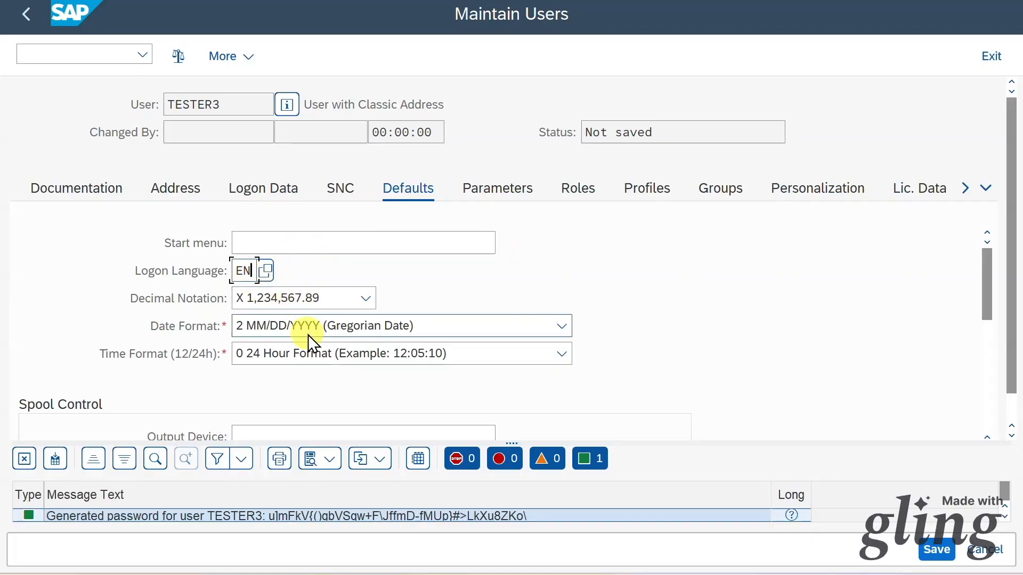
scroll(down, 3)
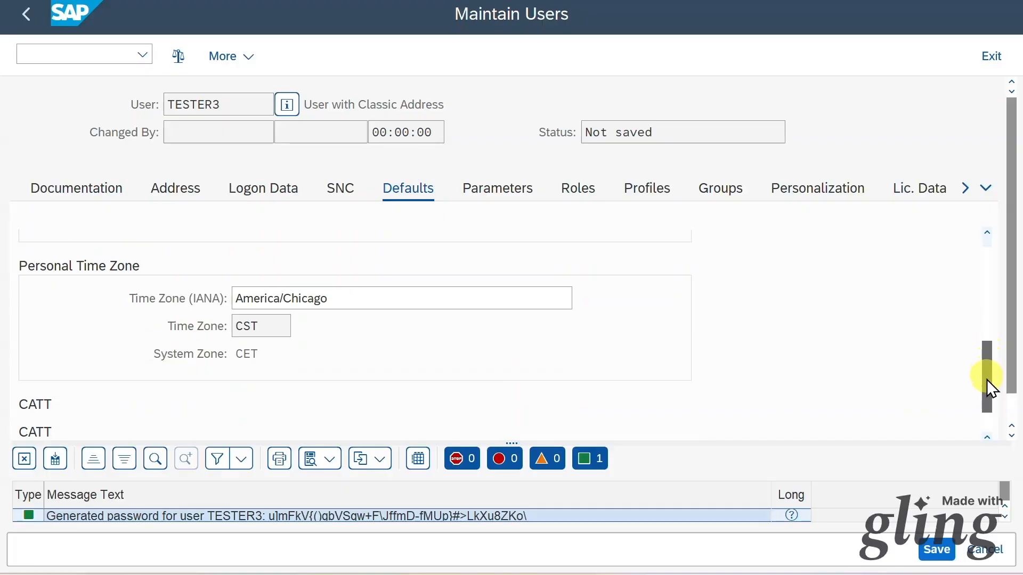
scroll(down, 3)
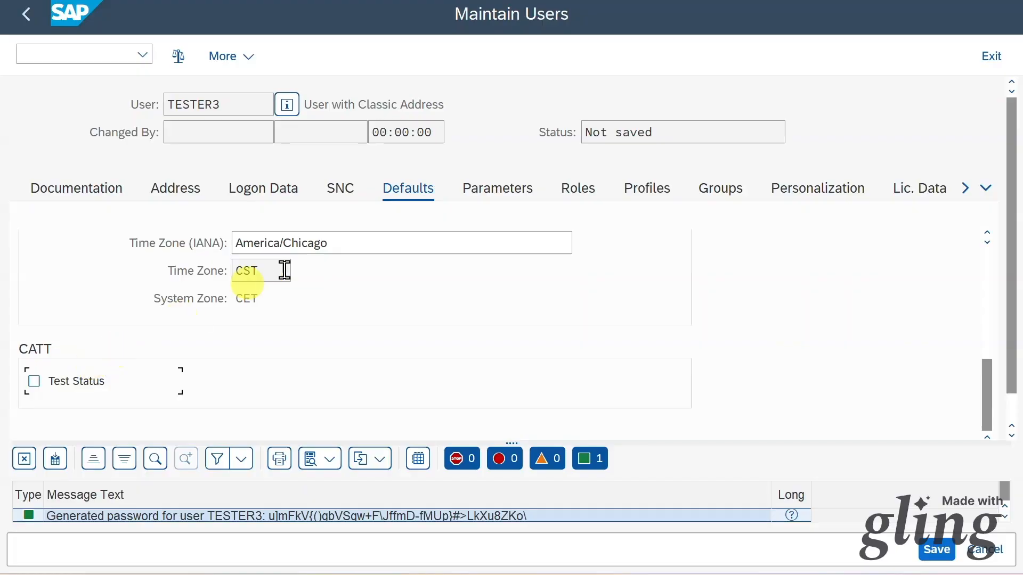
click(497, 187)
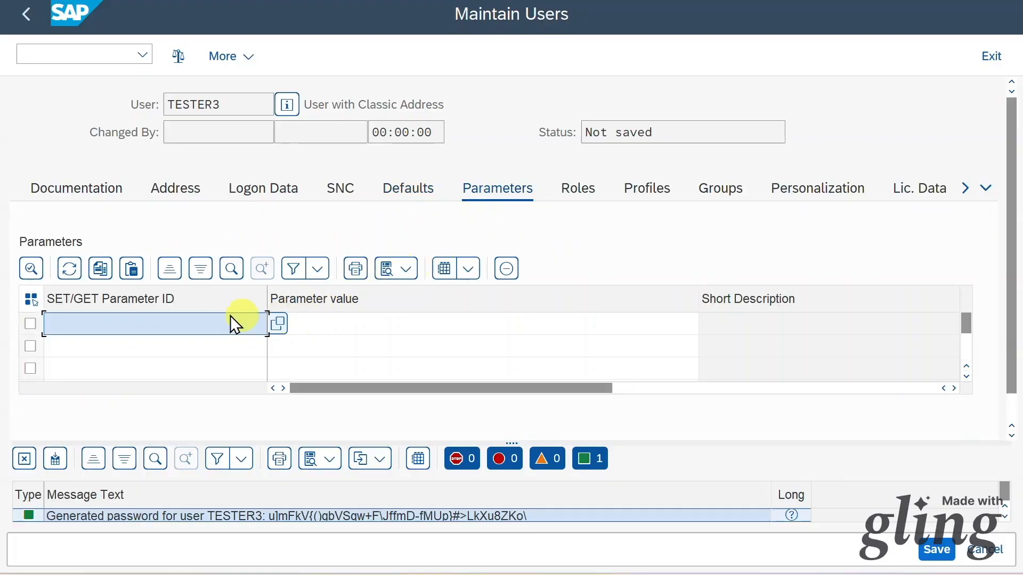
mouse_move(195, 333)
text(BUK)
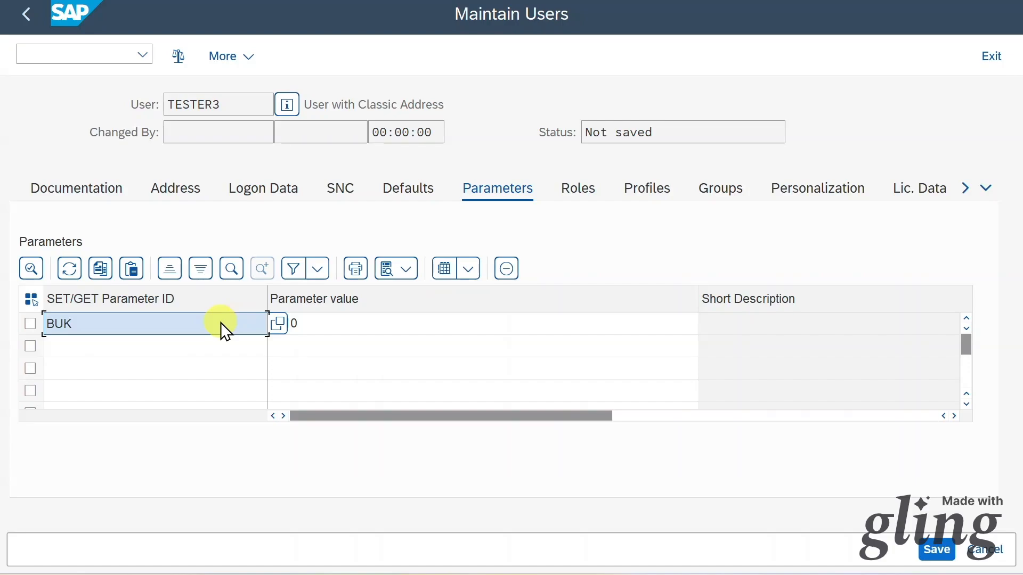
Enter company code value 1010 for parameter BUK and confirm the entry
text(1010)
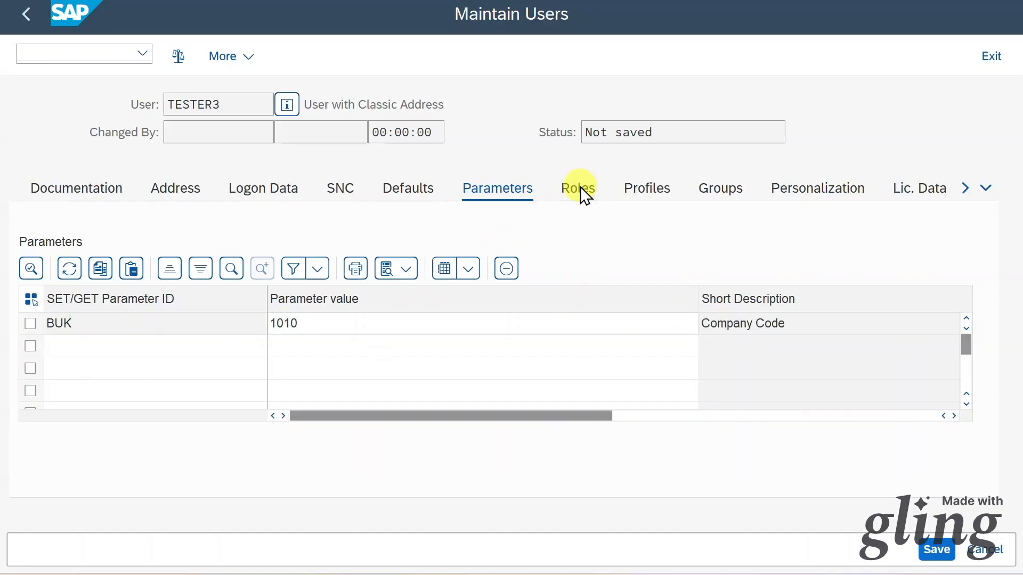
click(577, 187)
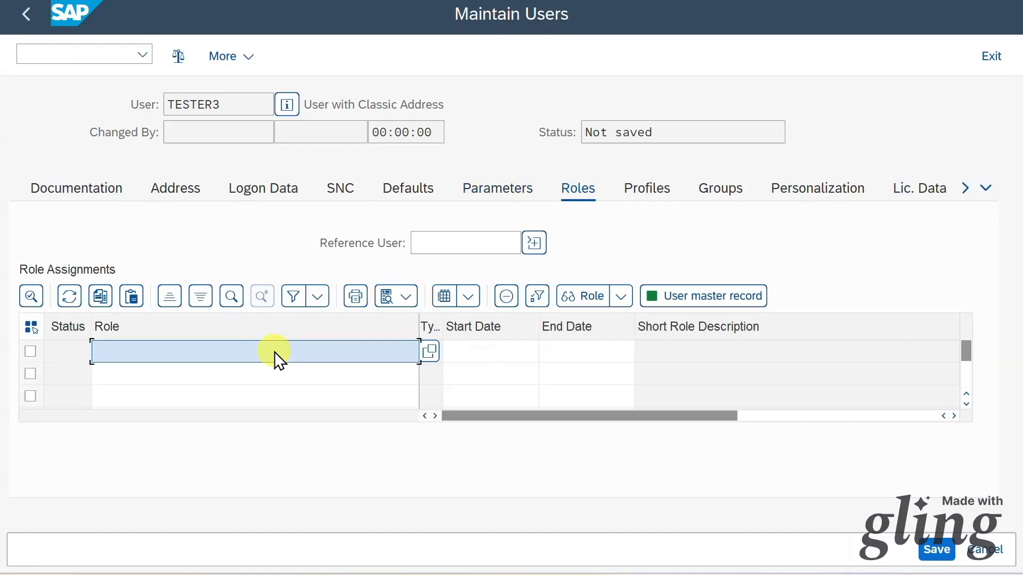
Inspect the empty first role row and its start date without assigning any role
click(486, 351)
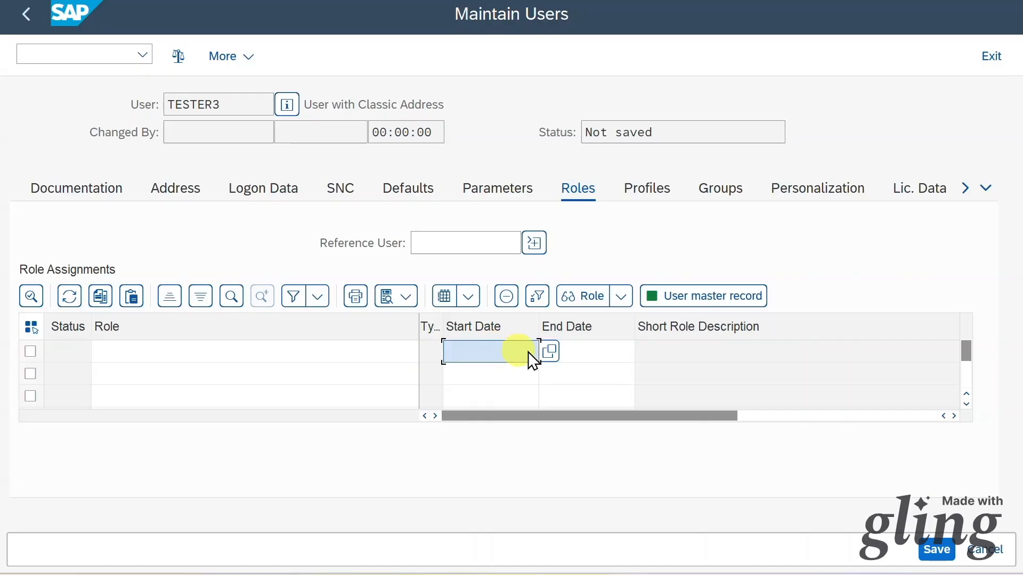
click(254, 352)
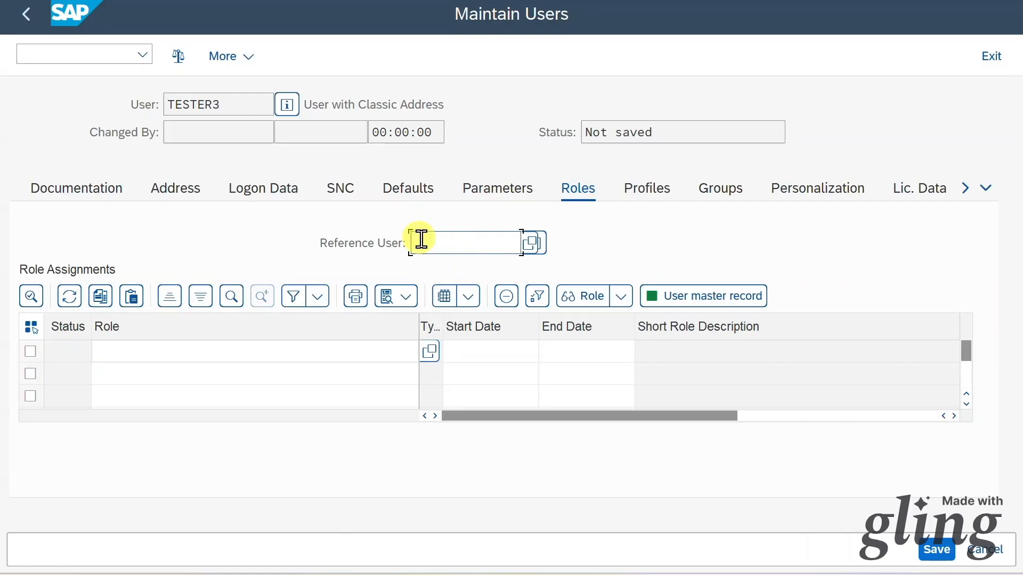
mouse_move(230, 101)
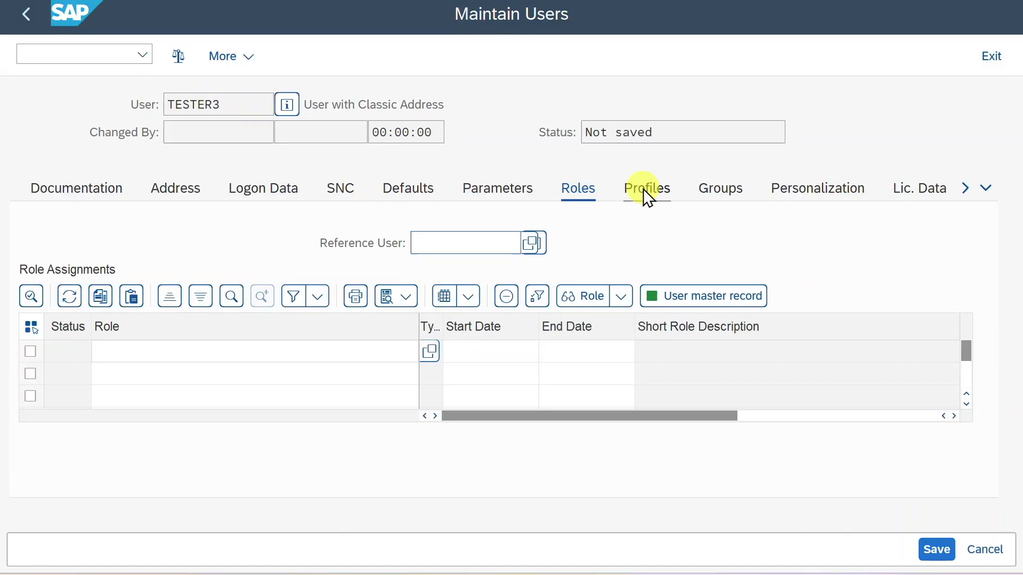
Review the empty Profiles and Groups lists, then show the personalization objects
click(646, 188)
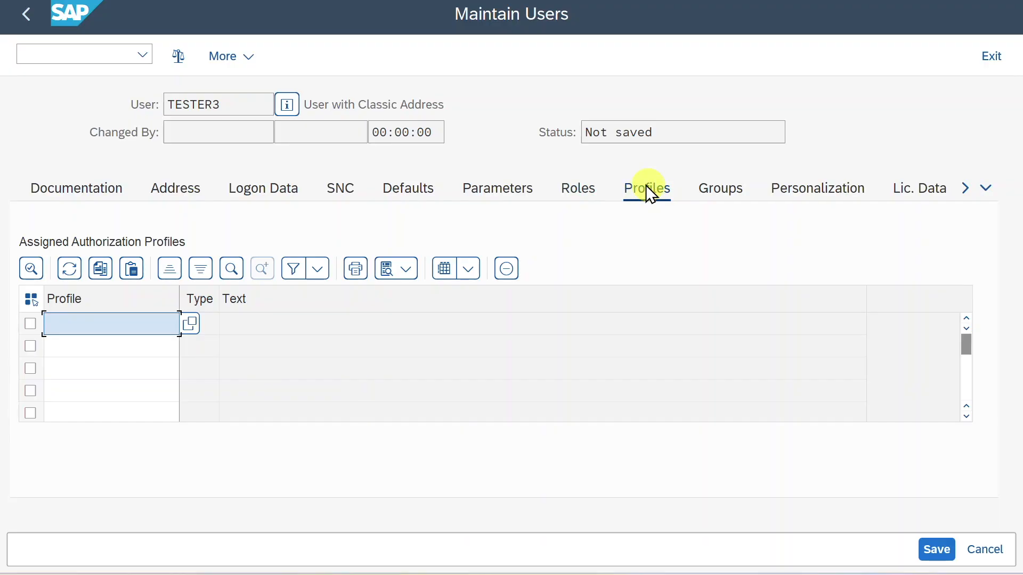
mouse_move(593, 198)
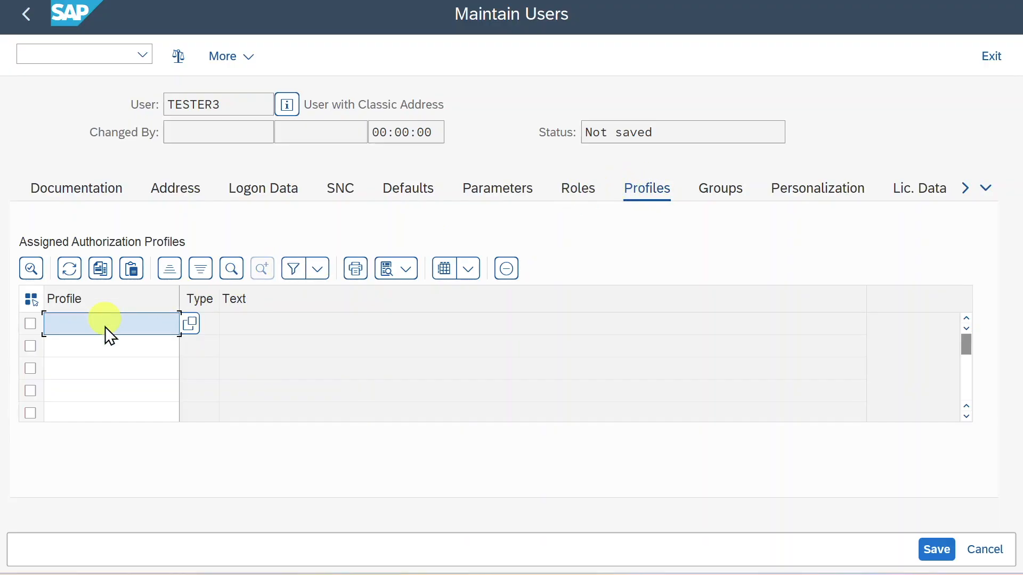
mouse_move(137, 333)
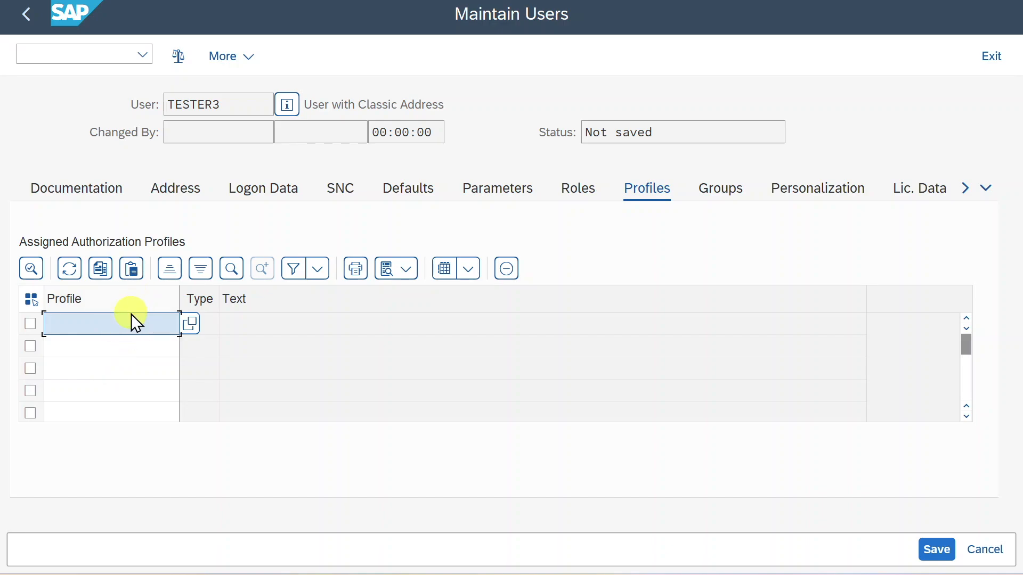
mouse_move(716, 198)
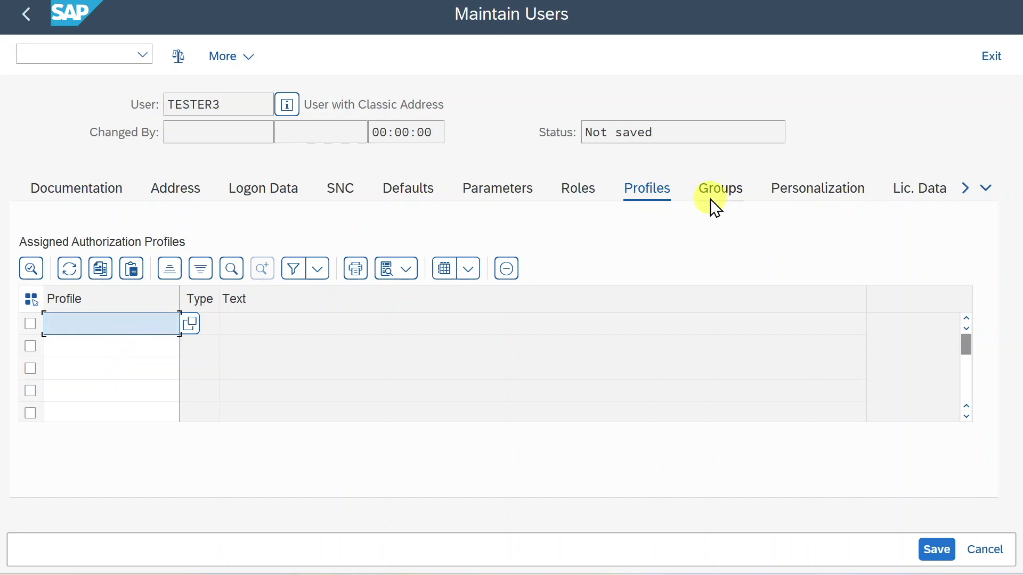
click(720, 187)
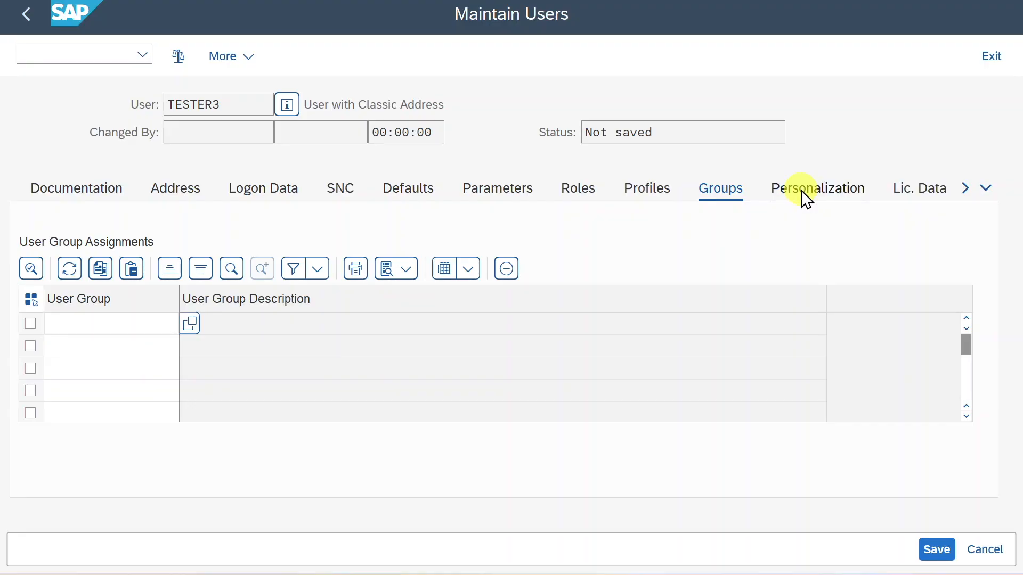
click(817, 187)
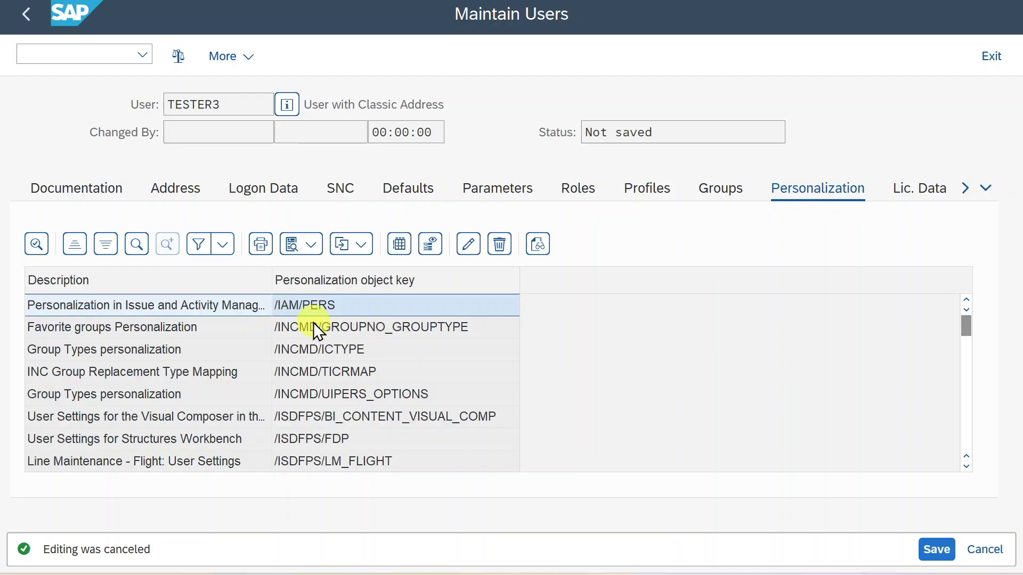
mouse_move(353, 285)
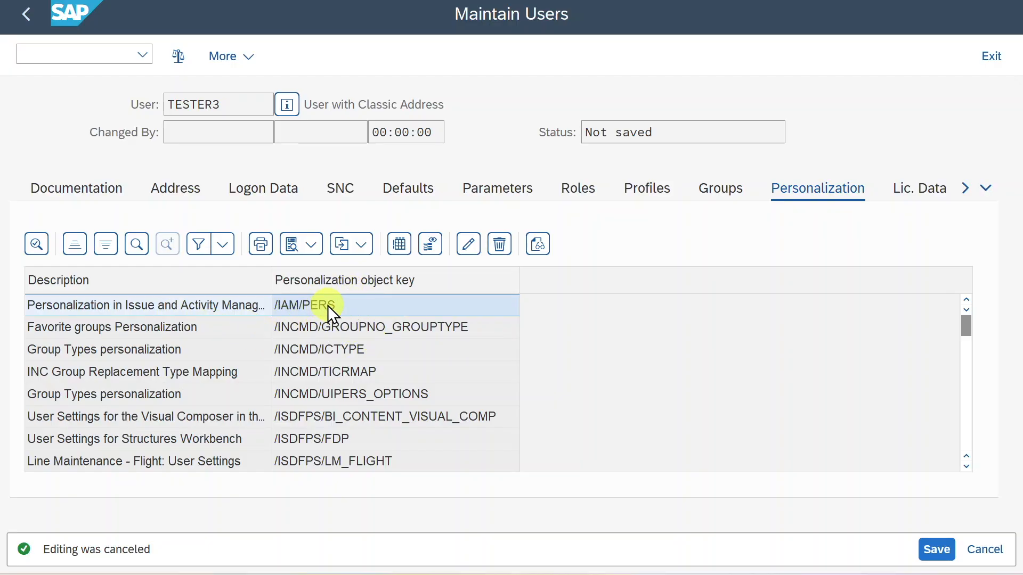
Review license data with no contractual user type, then show the additional user attributes
click(919, 187)
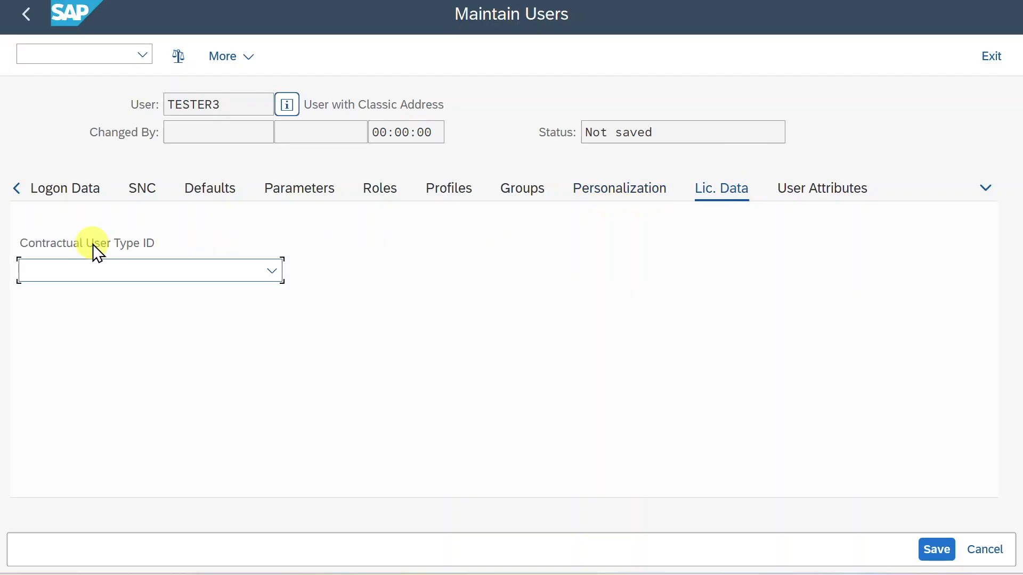
click(133, 270)
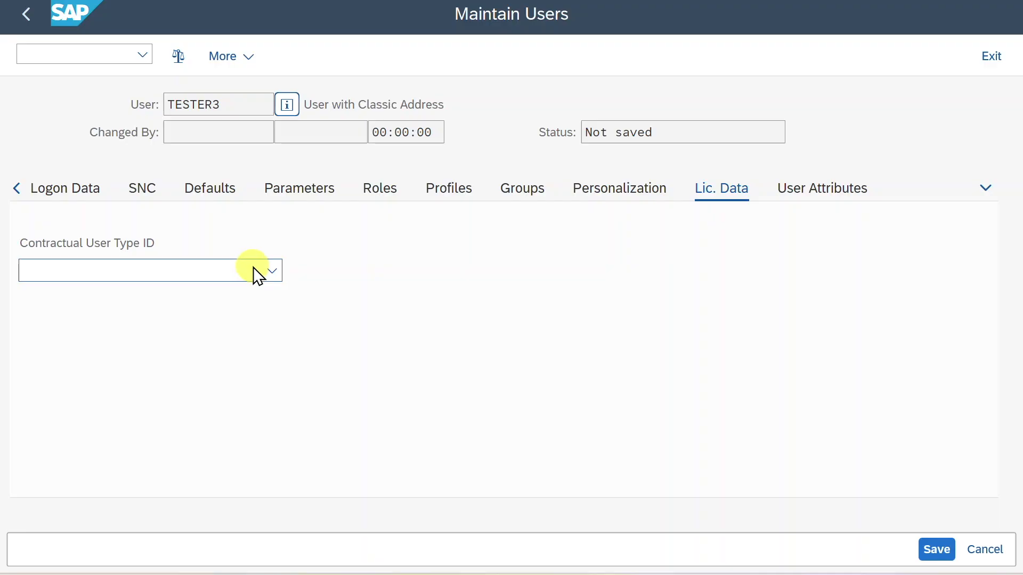
mouse_move(252, 277)
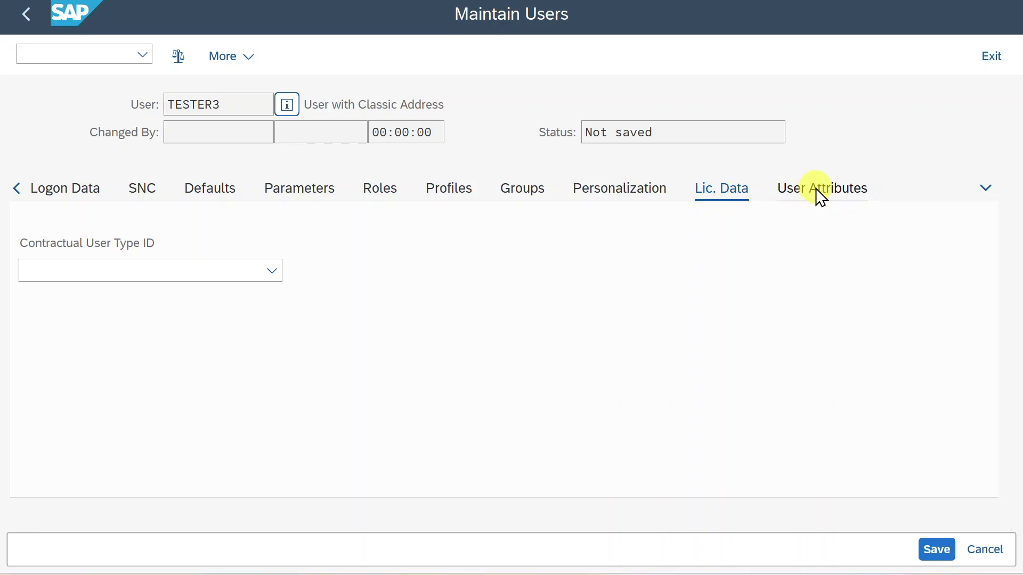
click(821, 187)
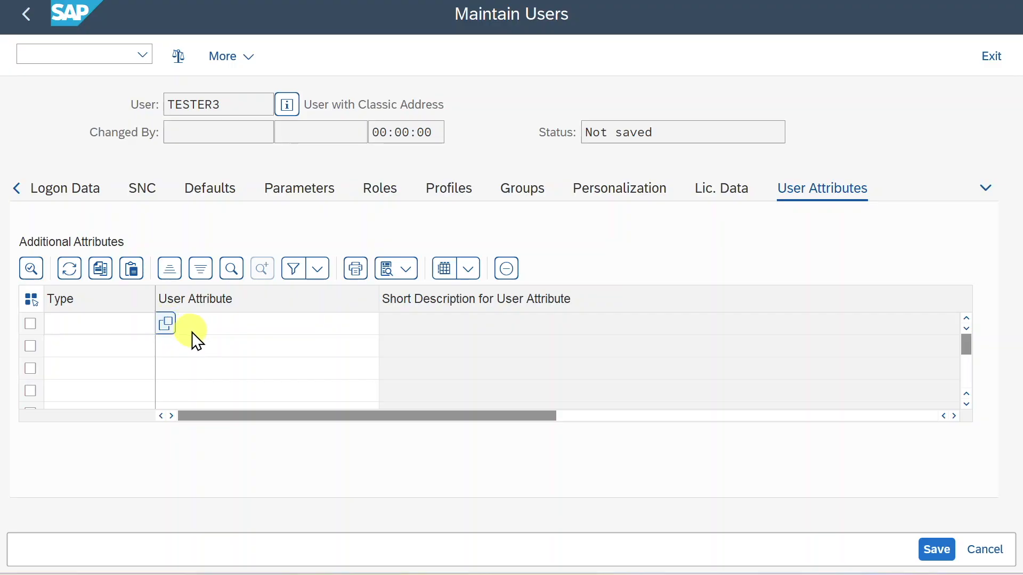
click(165, 324)
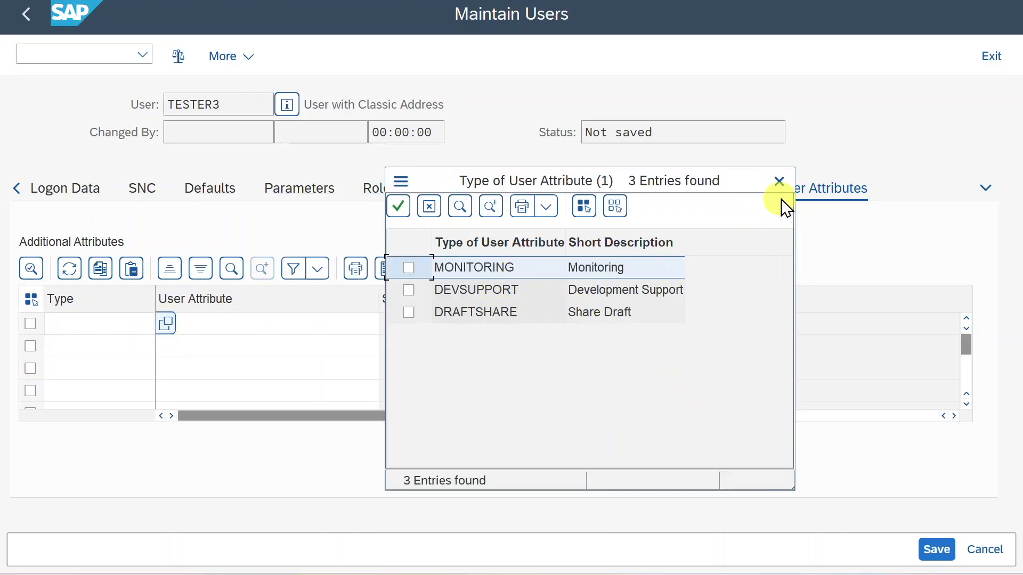
click(779, 180)
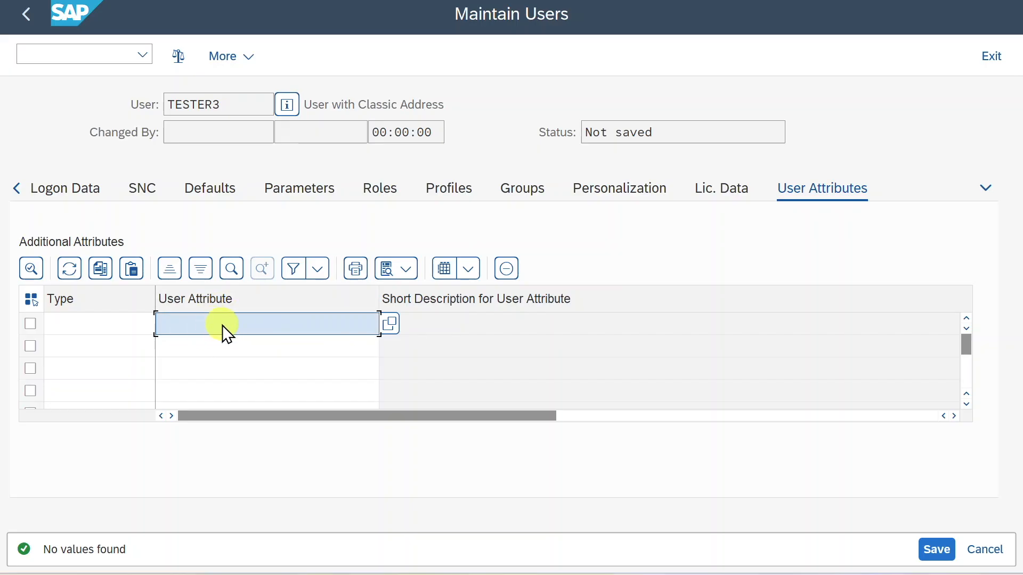
mouse_move(244, 332)
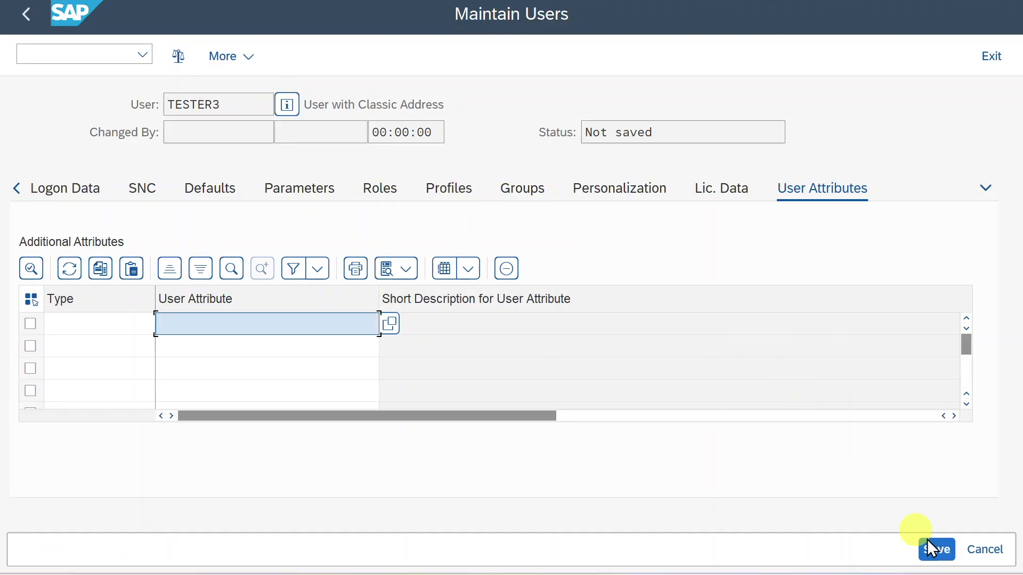
mouse_move(936, 550)
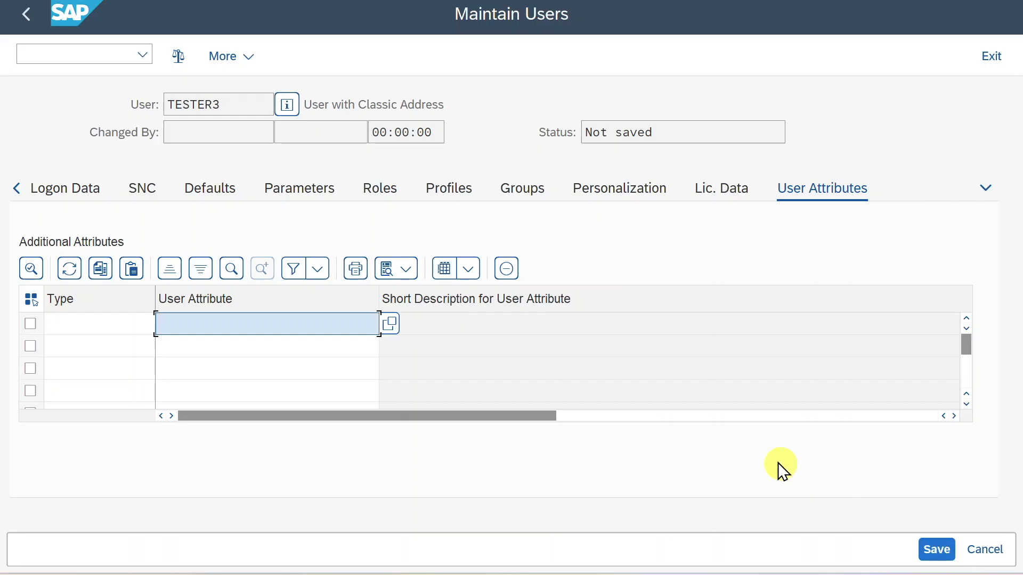
mouse_move(615, 324)
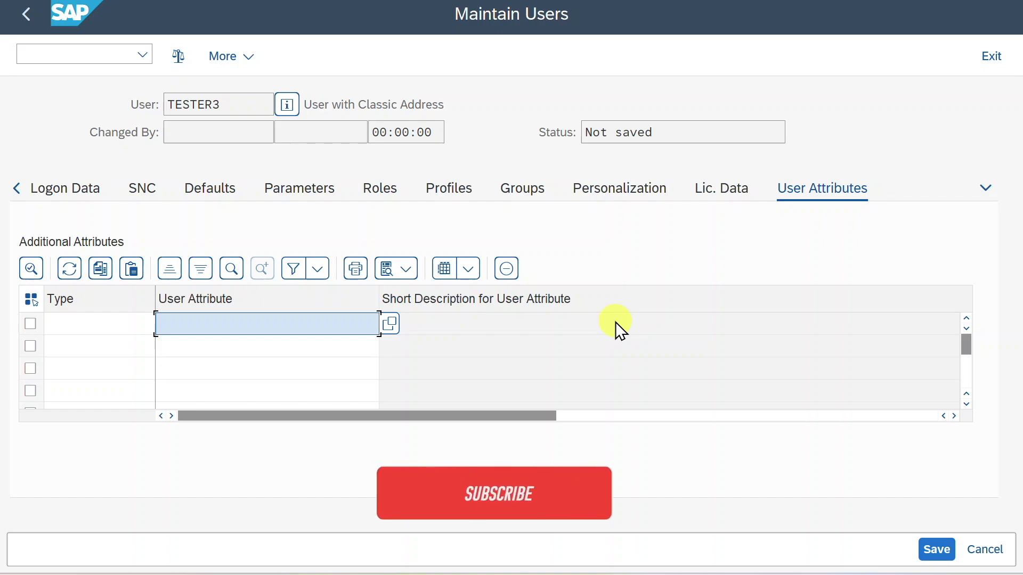
click(499, 492)
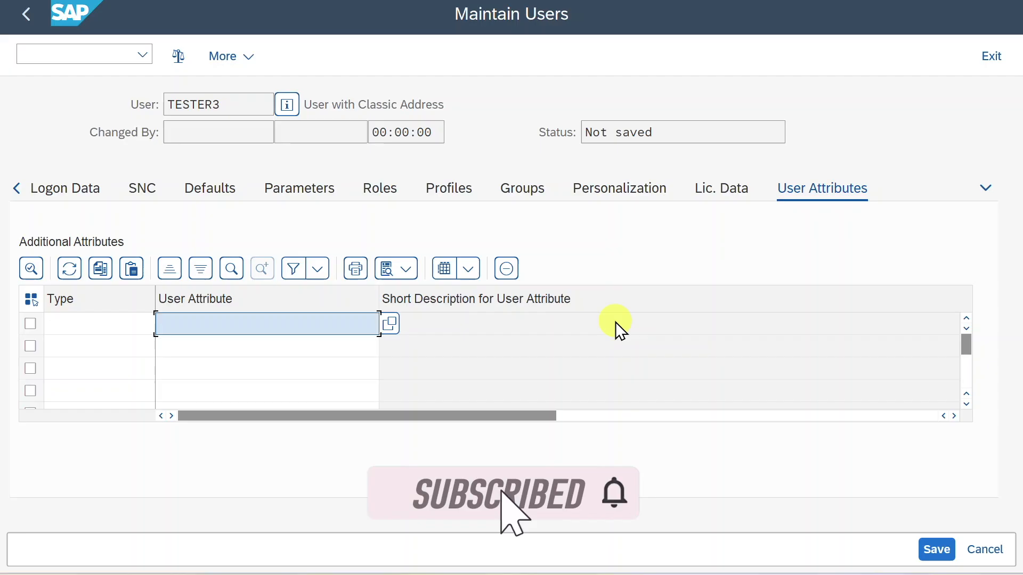